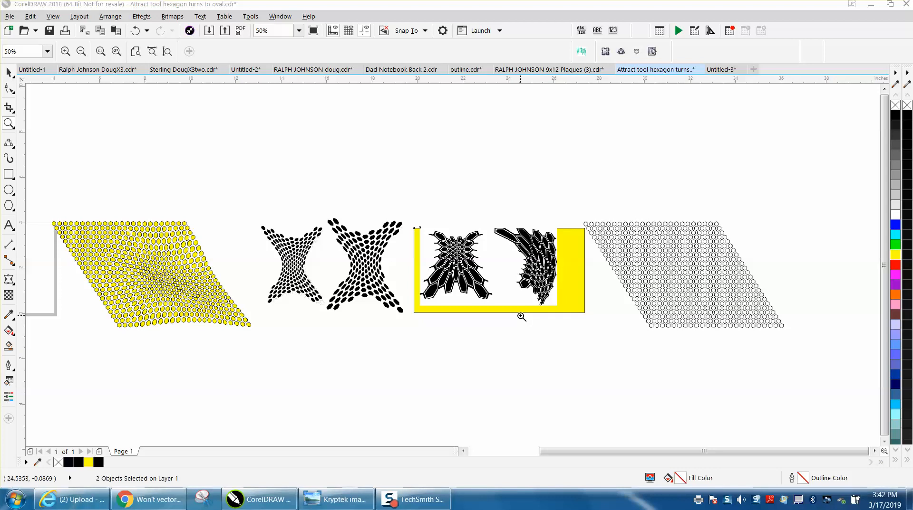
pyautogui.moveTo(335, 266)
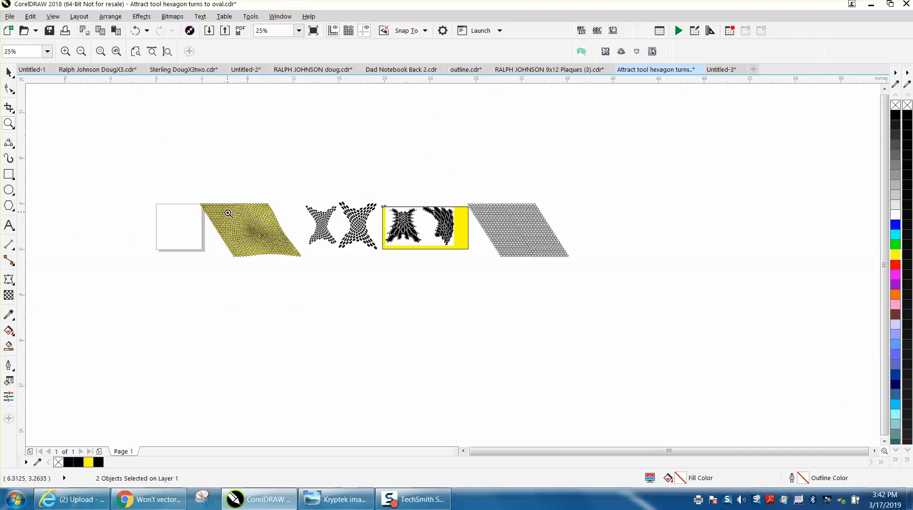
# Select the plain gray hexagon grid group and duplicate it to the right with Ctrl+D.
pyautogui.click(100, 52)
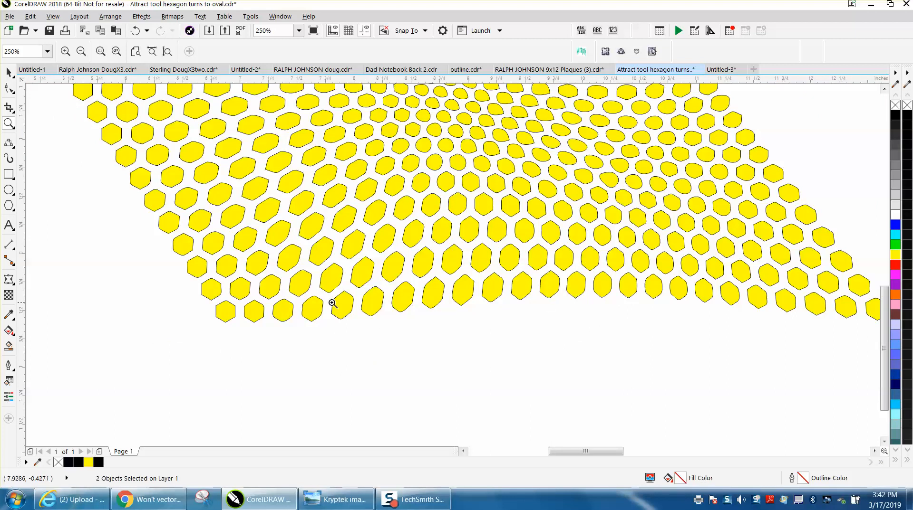
pyautogui.scroll(-3)
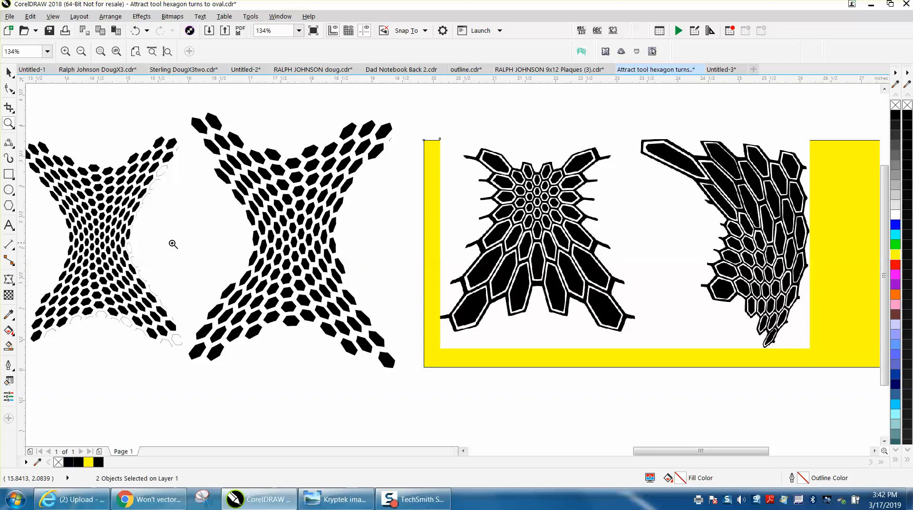
pyautogui.moveTo(550, 216)
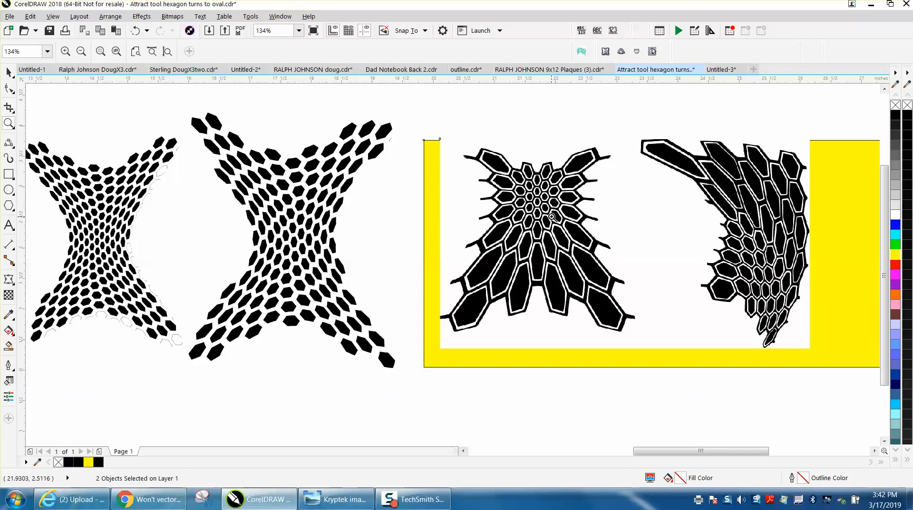
pyautogui.moveTo(553, 208)
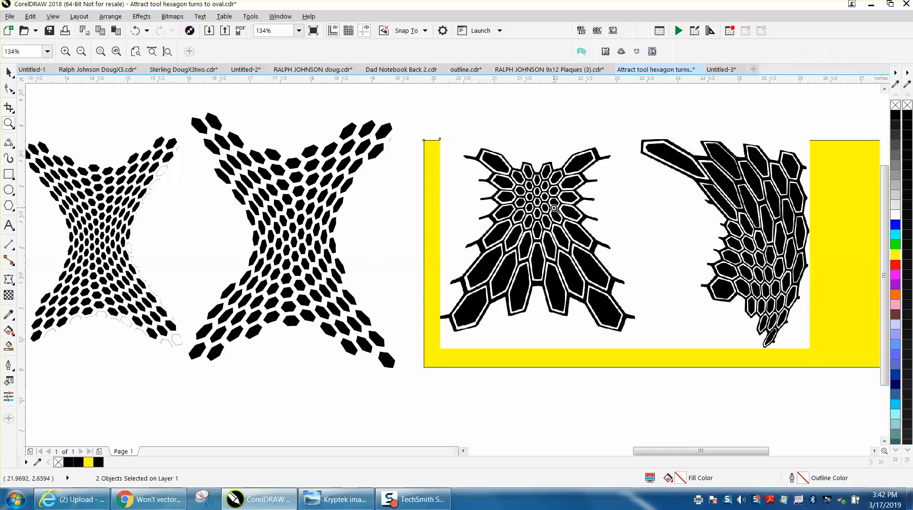
pyautogui.moveTo(434, 205)
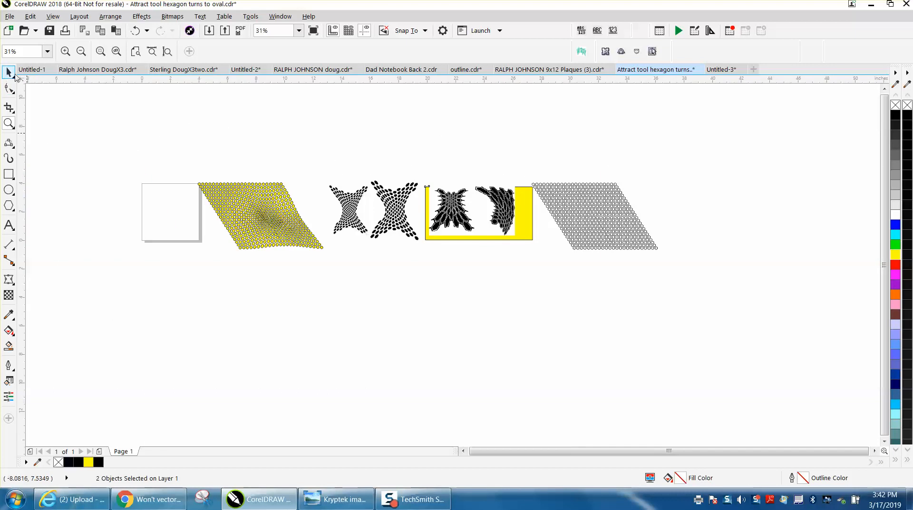
pyautogui.click(593, 216)
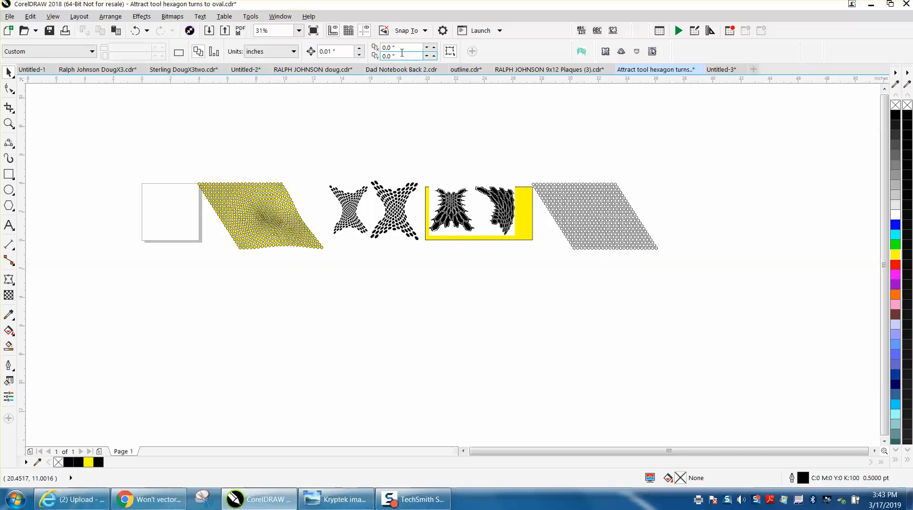
pyautogui.click(594, 216)
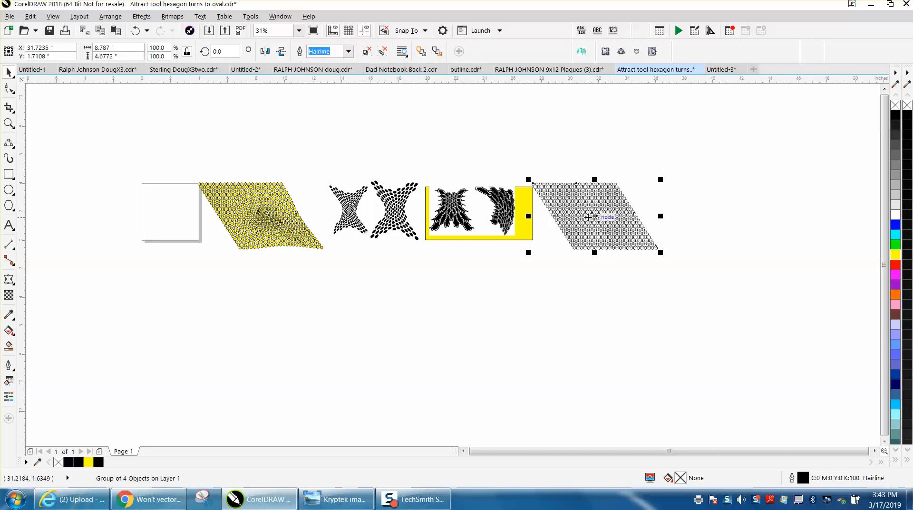
pyautogui.moveTo(614, 217)
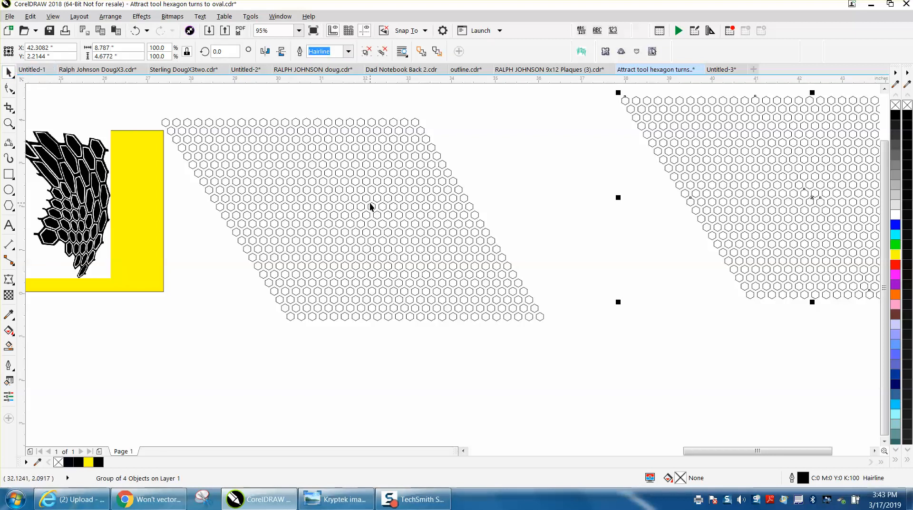
pyautogui.moveTo(351, 202)
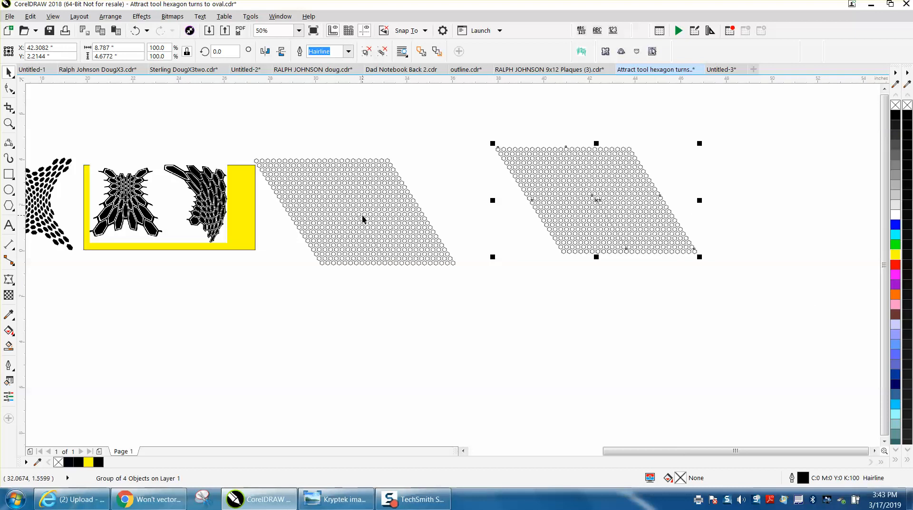
# Try a rectangular crop on the original grid, then undo the crop and the duplicate.
pyautogui.click(298, 30)
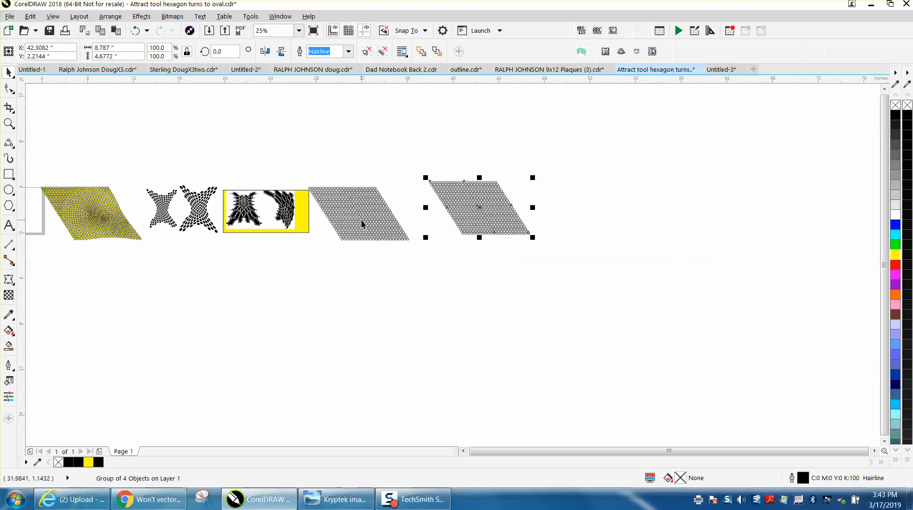
pyautogui.click(359, 212)
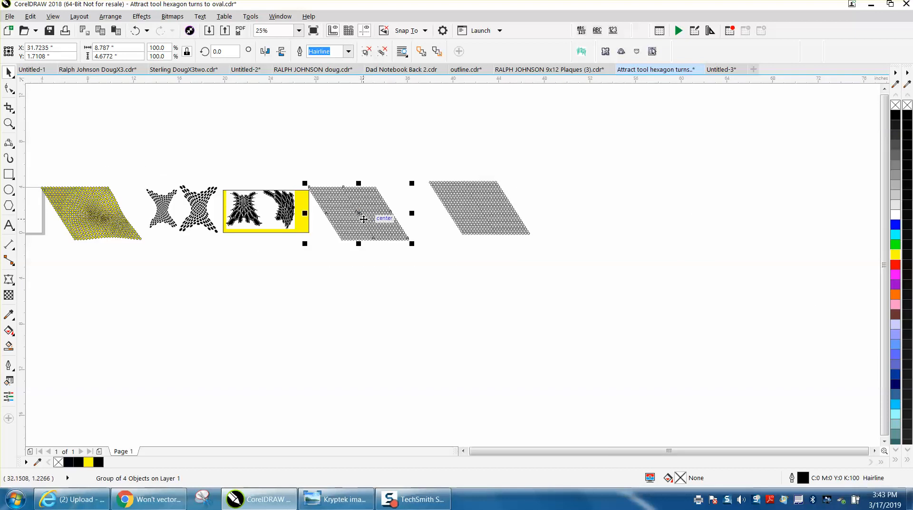
pyautogui.moveTo(372, 175)
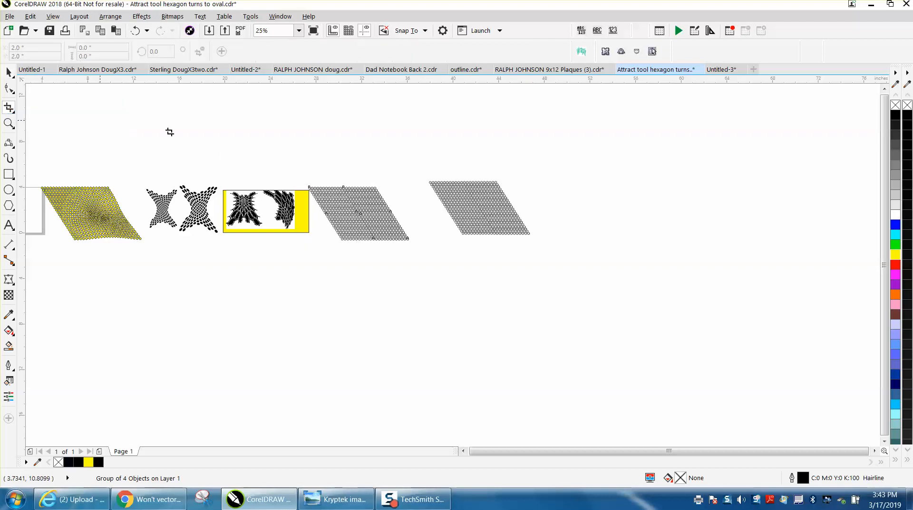
pyautogui.moveTo(346, 223)
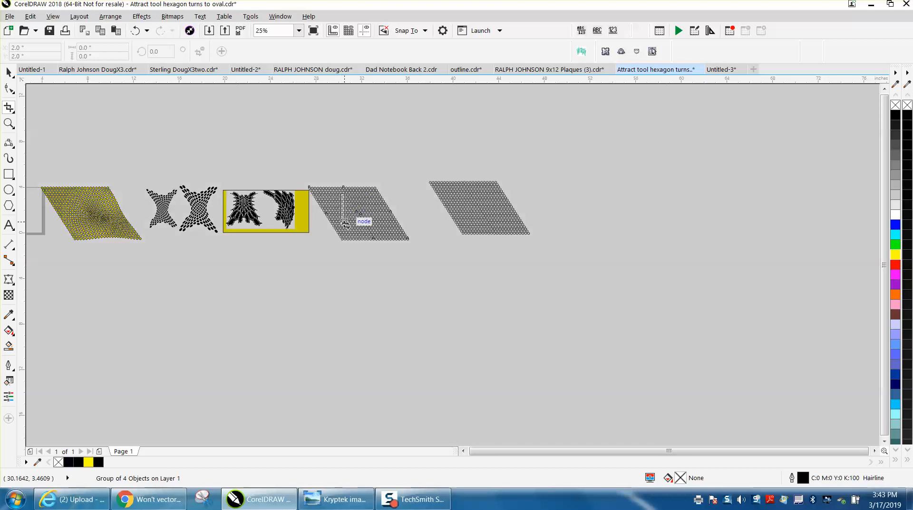
pyautogui.click(359, 211)
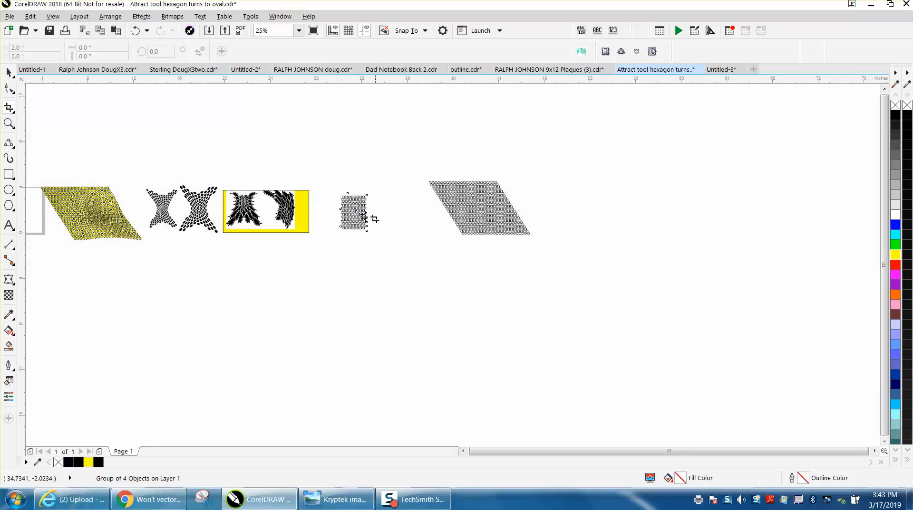
pyautogui.click(135, 30)
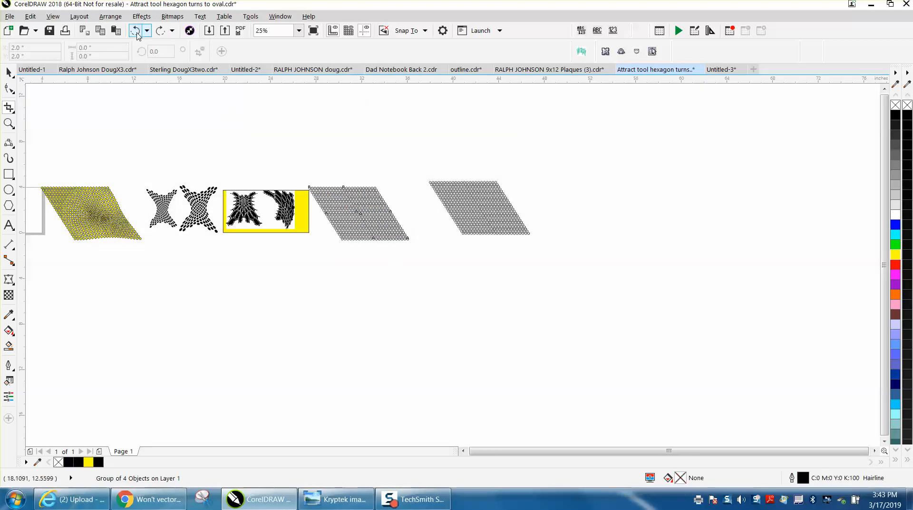
pyautogui.click(135, 31)
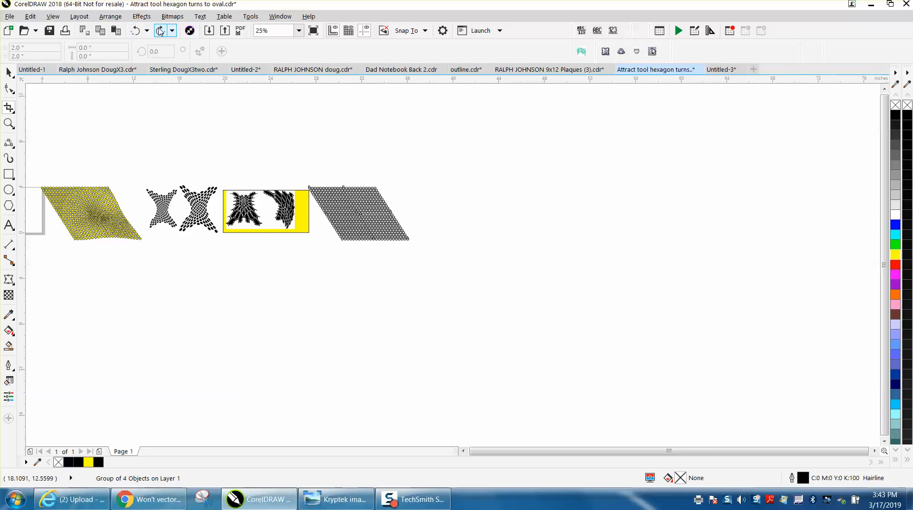
pyautogui.click(8, 72)
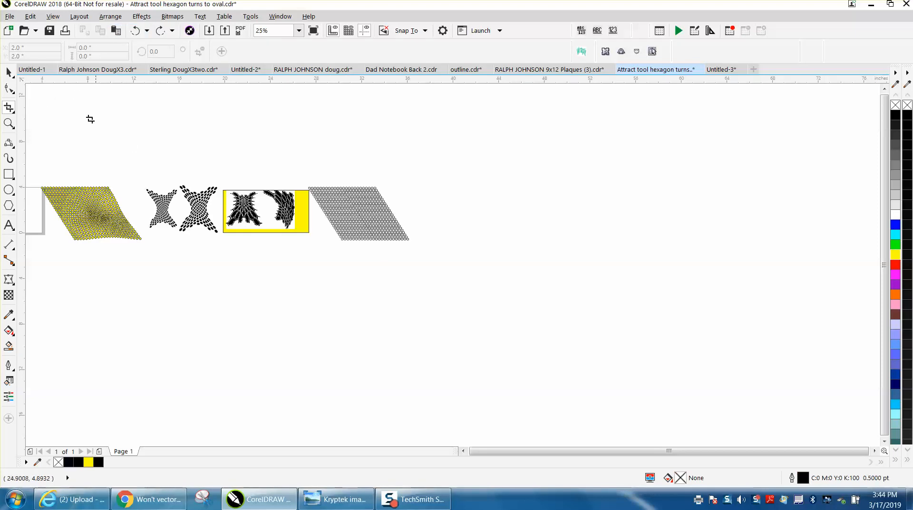
# Move the grid copy to the right and crop the left grid to a rectangular block.
pyautogui.click(10, 73)
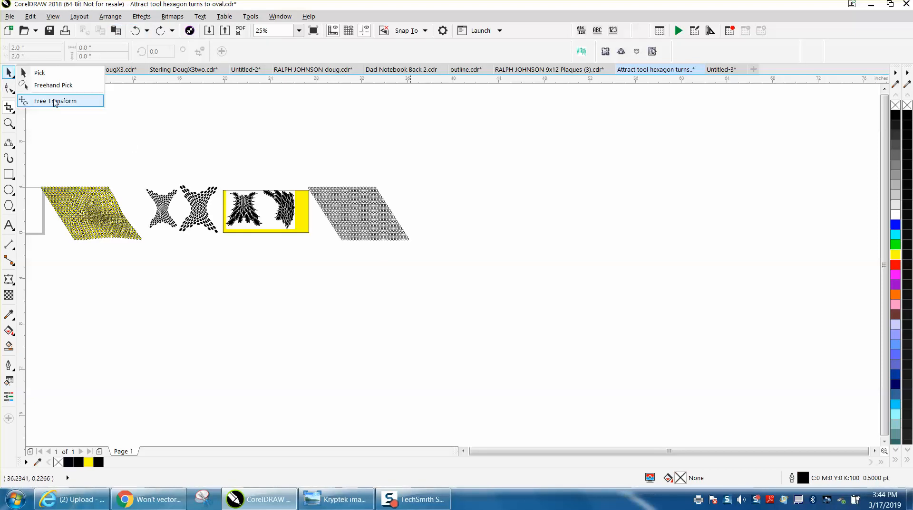
pyautogui.click(55, 101)
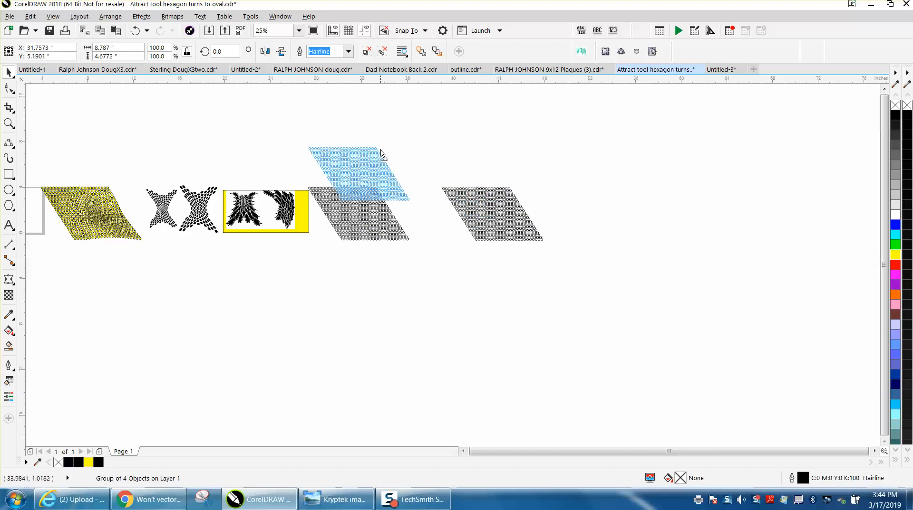
pyautogui.moveTo(358, 175); pyautogui.dragTo(359, 219)
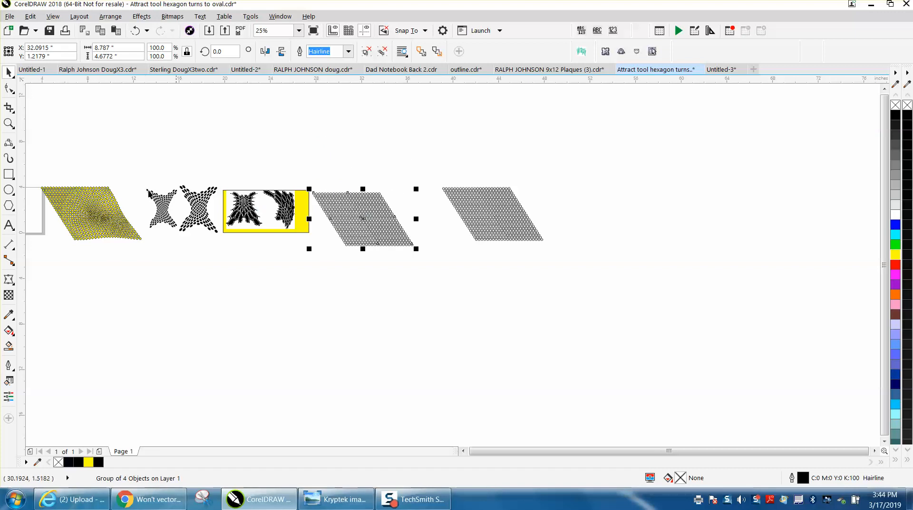
pyautogui.click(9, 124)
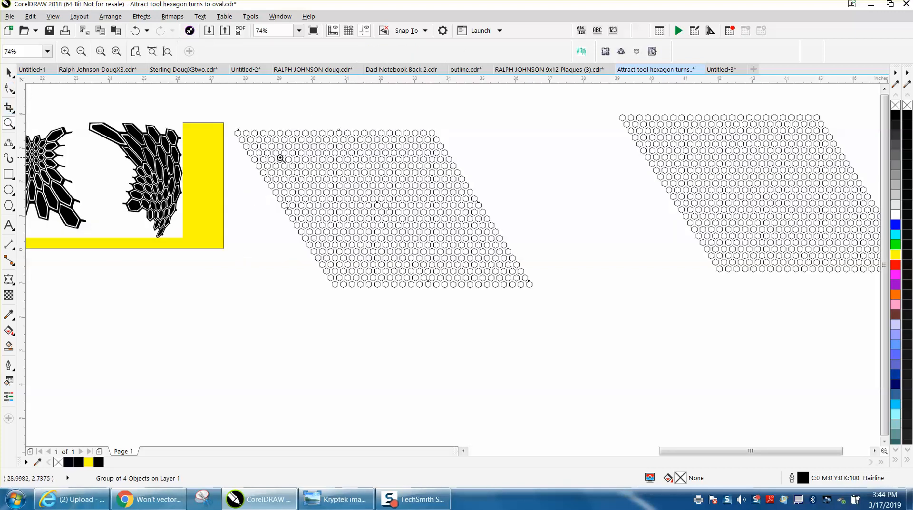
pyautogui.click(383, 209)
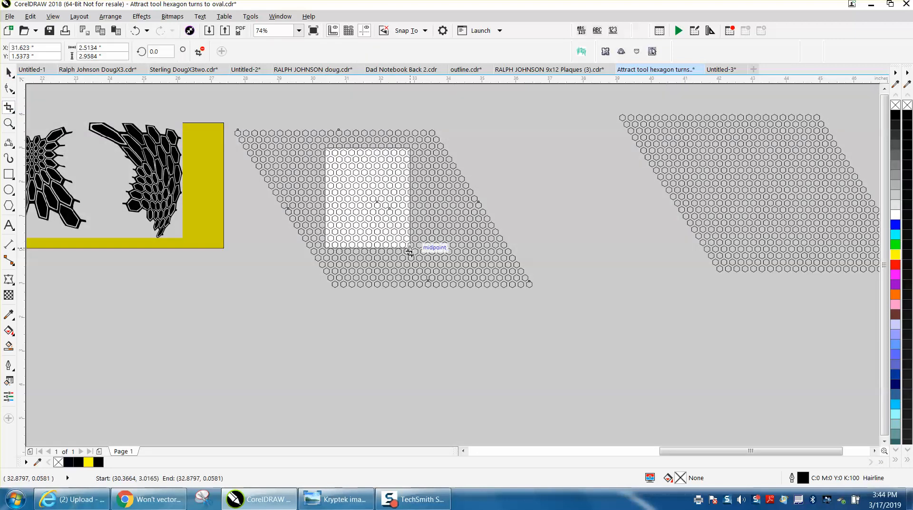
pyautogui.click(367, 209)
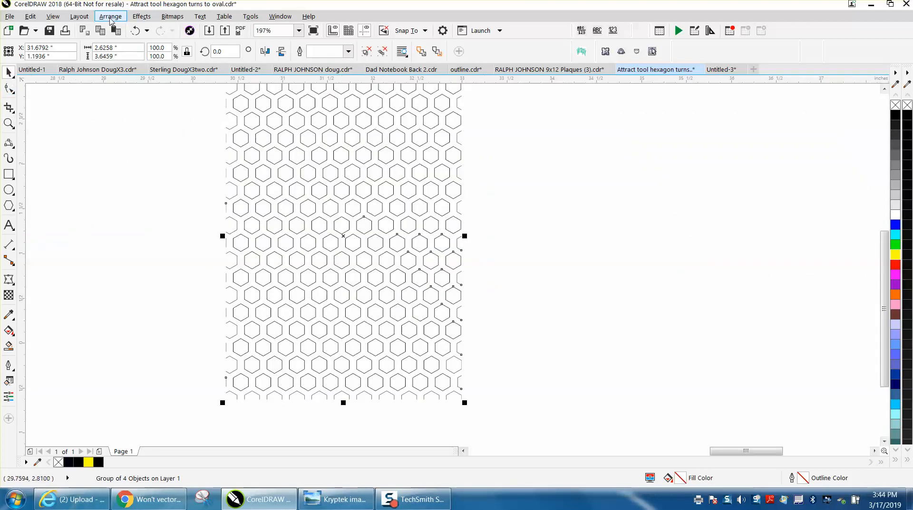
# Ungroup the cropped hexagon block and delete the cut-off hexagons on its left edge.
pyautogui.click(110, 16)
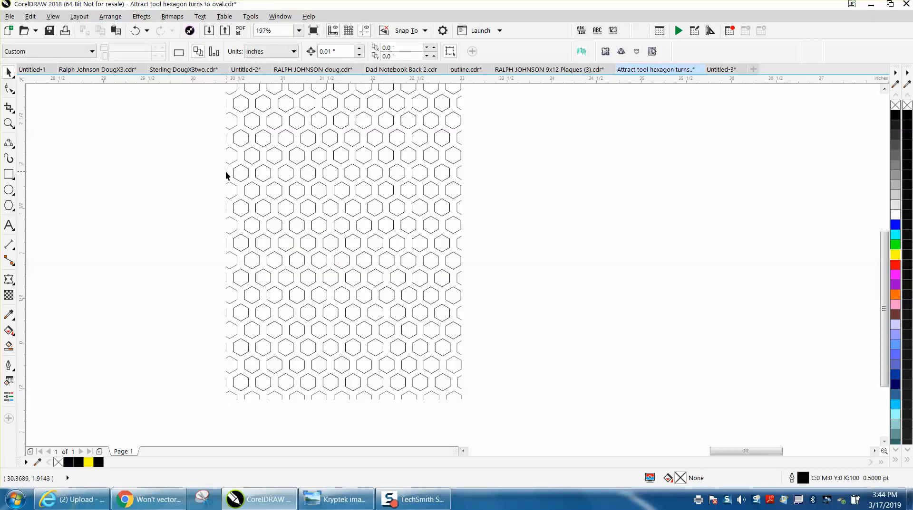
pyautogui.click(297, 195)
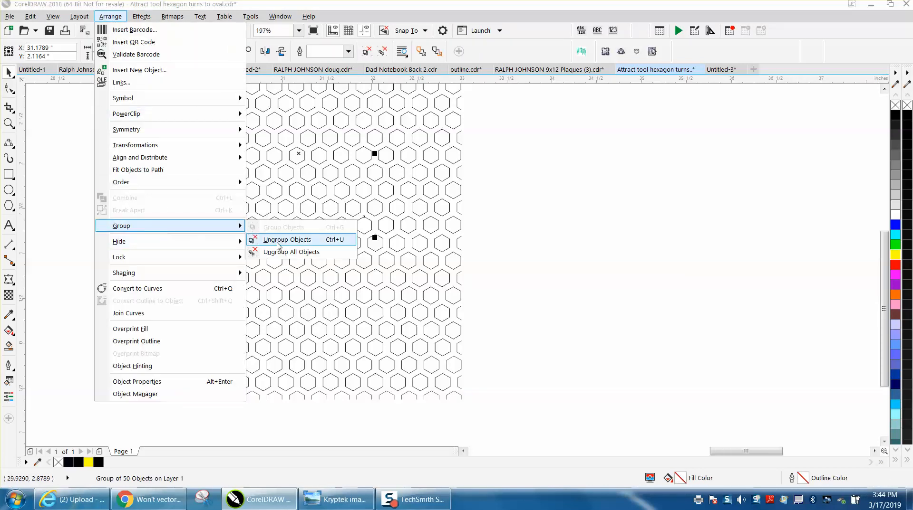
pyautogui.click(287, 240)
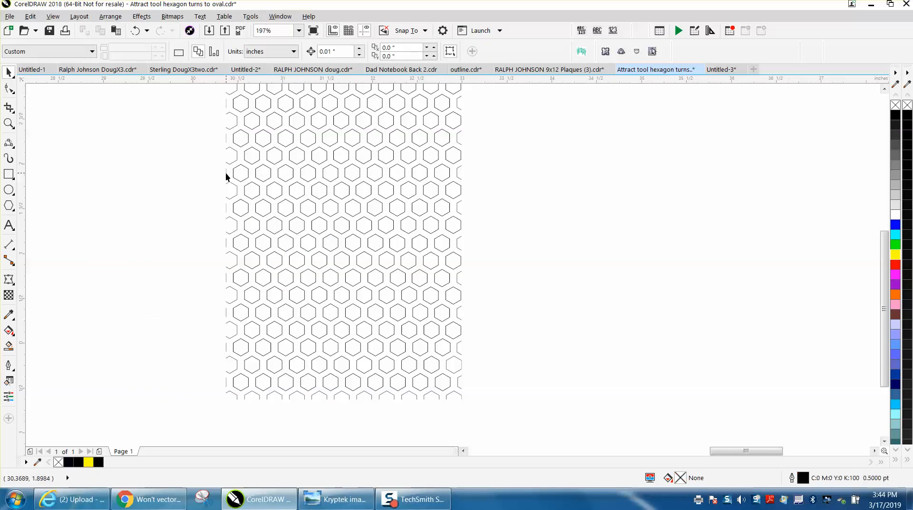
pyautogui.moveTo(235, 164)
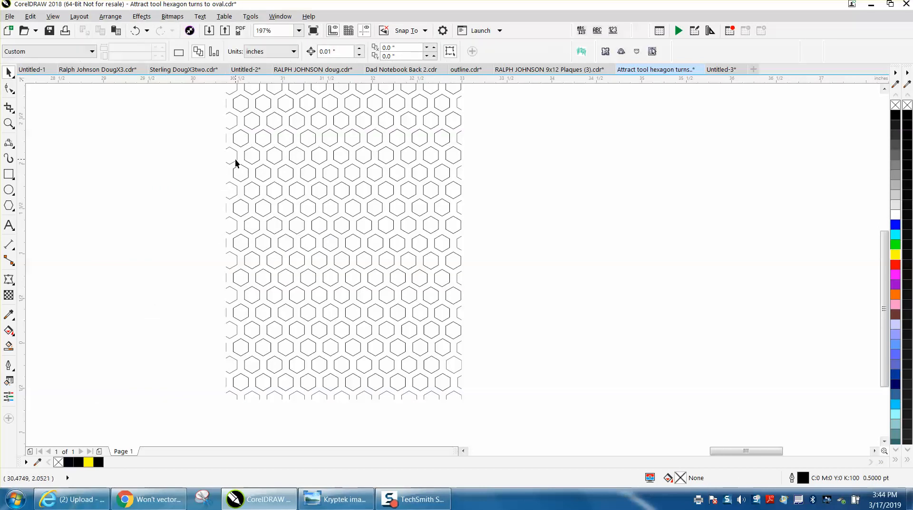
pyautogui.moveTo(228, 189)
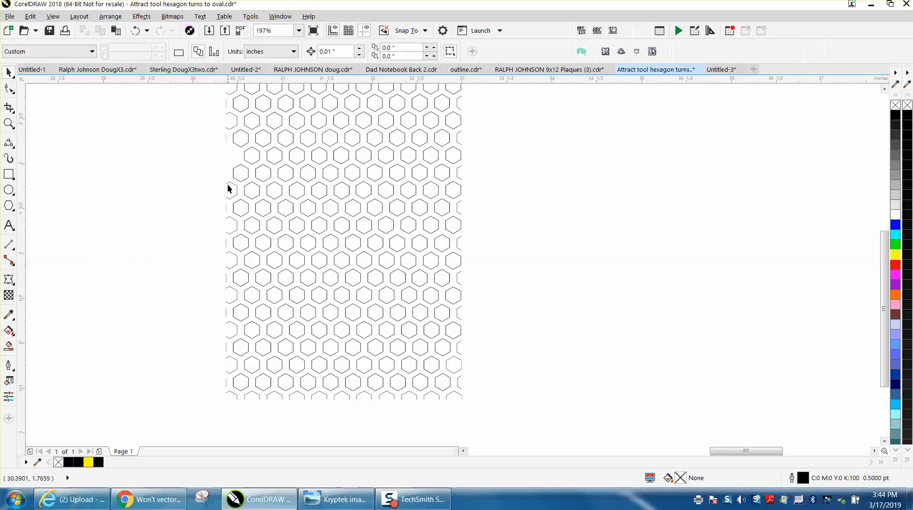
pyautogui.click(231, 191)
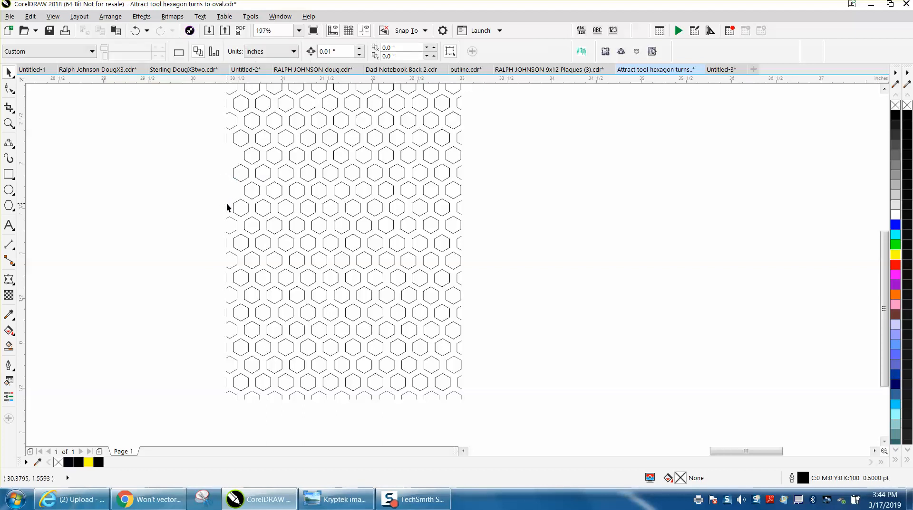
pyautogui.moveTo(229, 210)
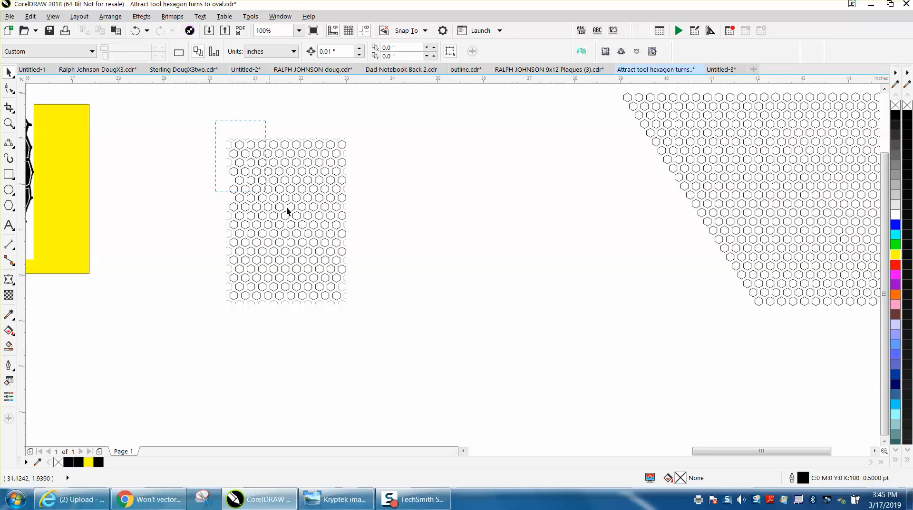
# Envelope-warp the hexagon block into a pinched four-pointed star and fill it black.
pyautogui.click(285, 222)
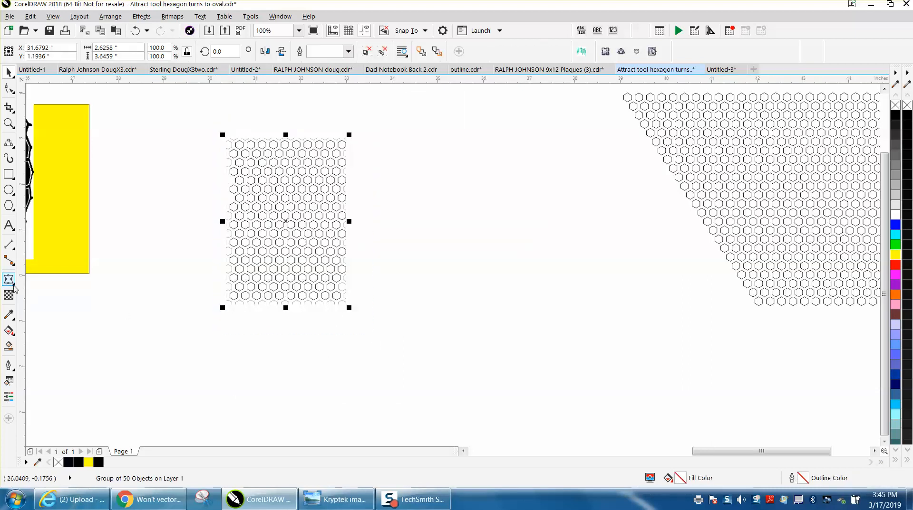
pyautogui.click(8, 281)
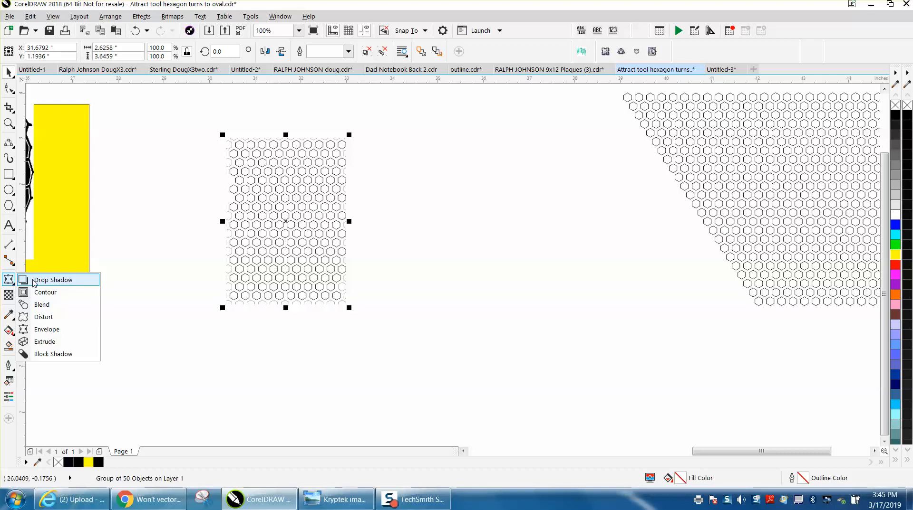
pyautogui.click(54, 281)
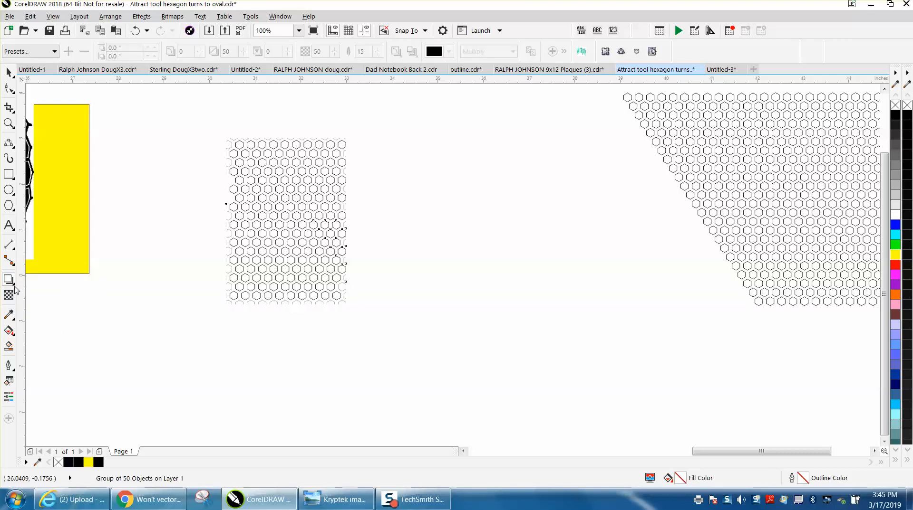
pyautogui.click(9, 281)
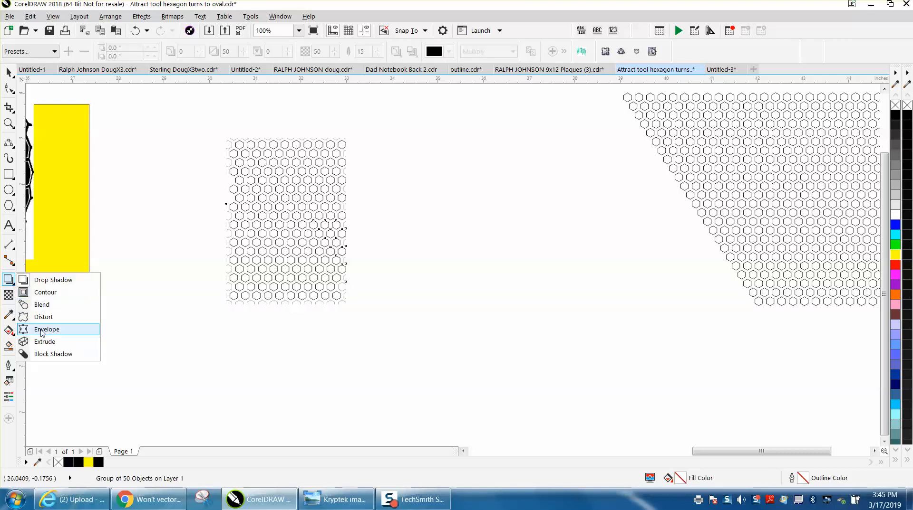
pyautogui.click(47, 330)
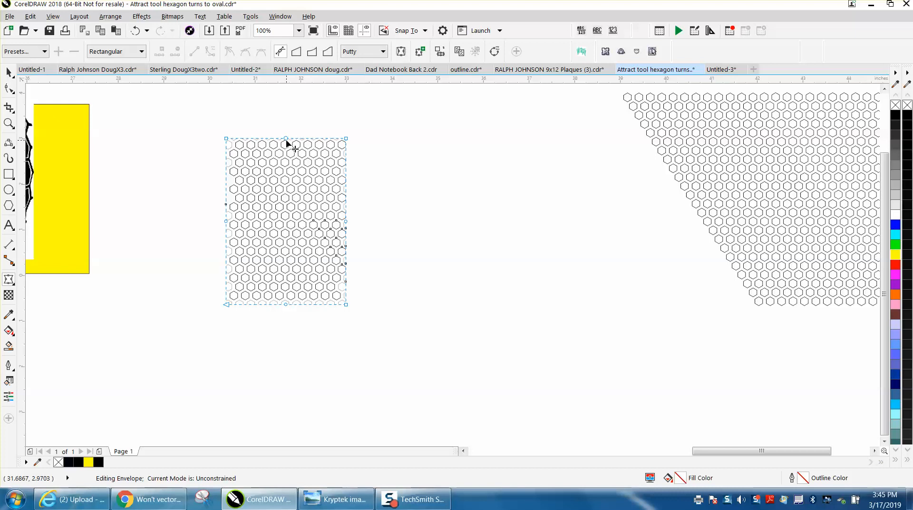
pyautogui.moveTo(285, 138); pyautogui.dragTo(285, 169)
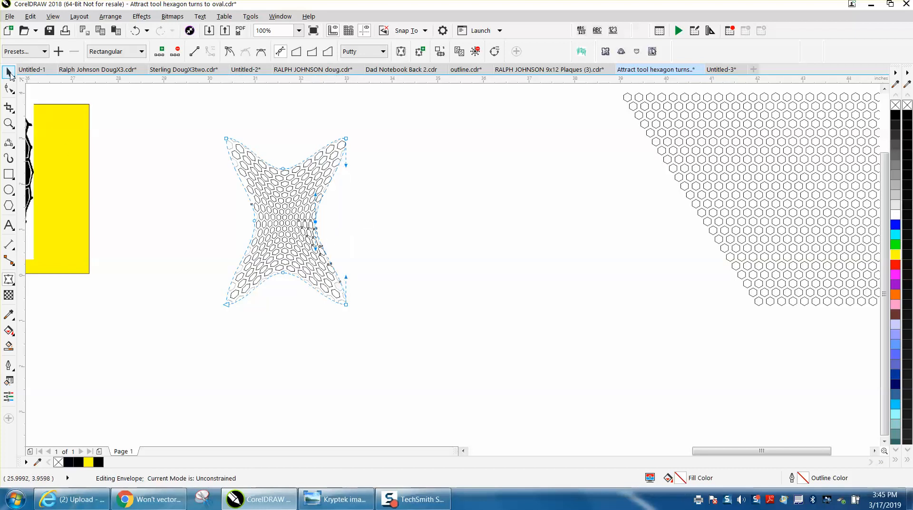
pyautogui.click(8, 71)
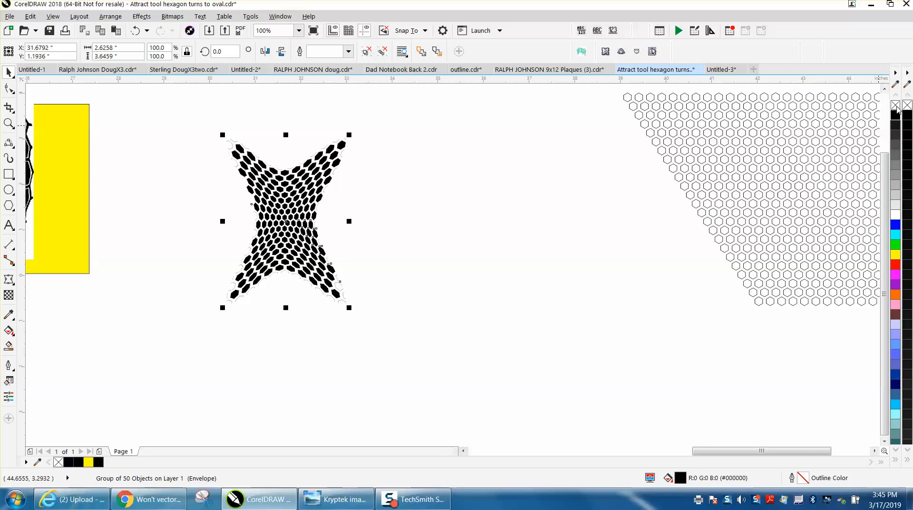
# Zoom in to inspect the warped pattern's edge fragments, then zoom back out.
pyautogui.click(9, 123)
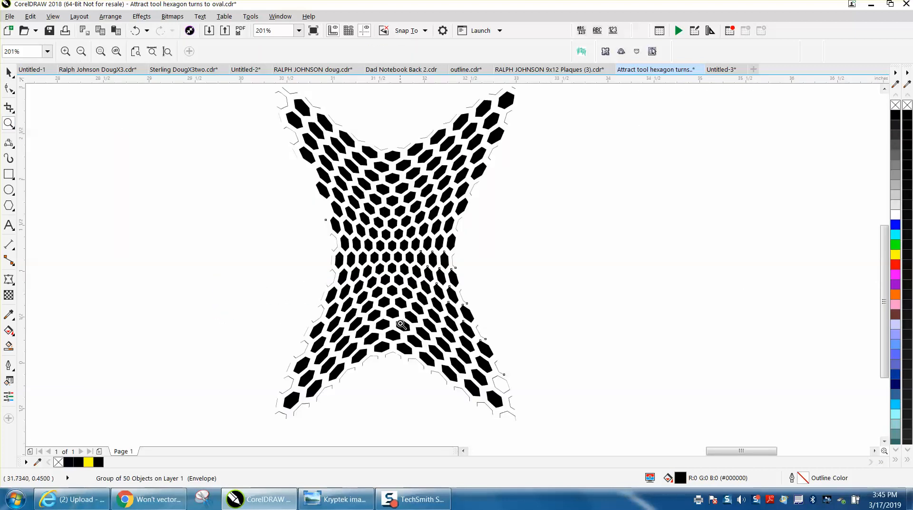
pyautogui.moveTo(480, 380)
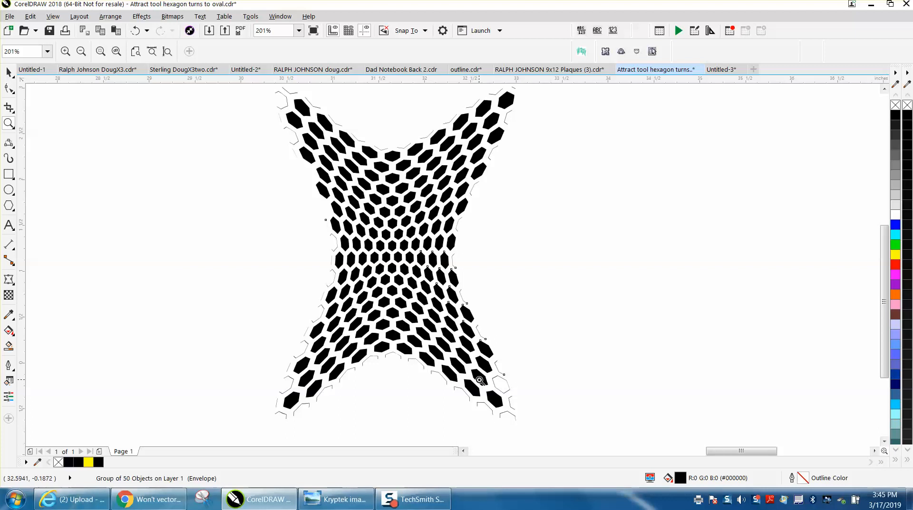
pyautogui.moveTo(471, 356)
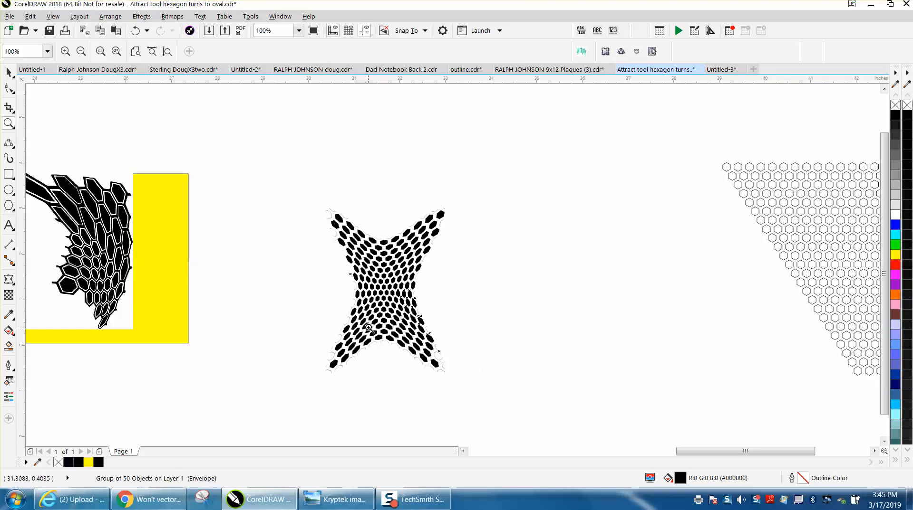
pyautogui.click(80, 51)
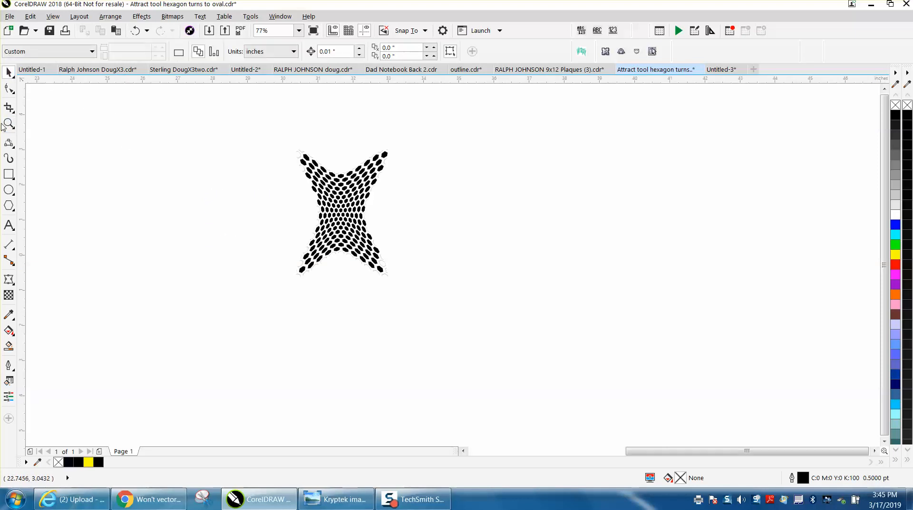
# Start a Find Objects search set to look for uniform colour fills.
pyautogui.click(9, 124)
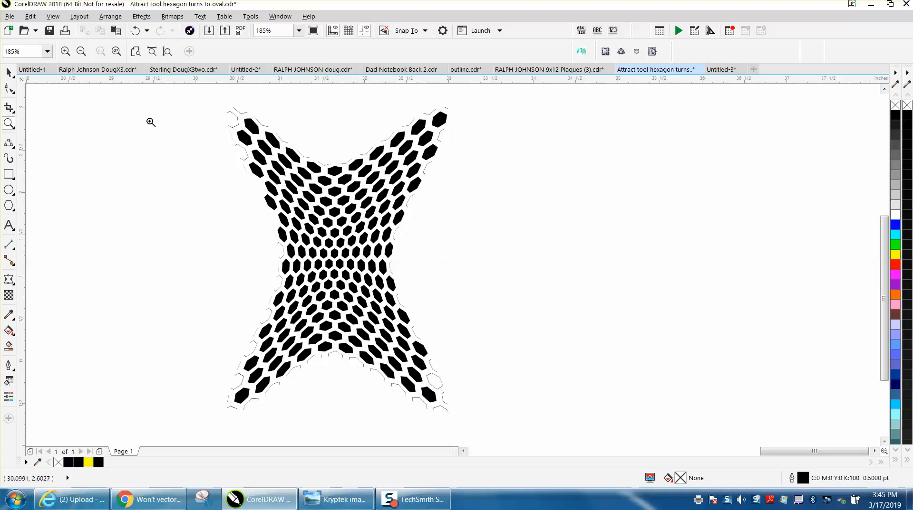
pyautogui.click(286, 160)
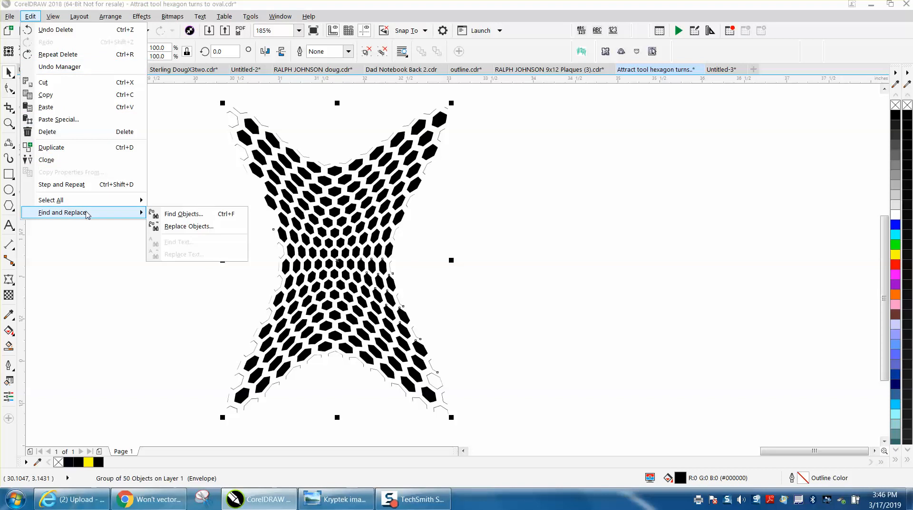
pyautogui.click(183, 213)
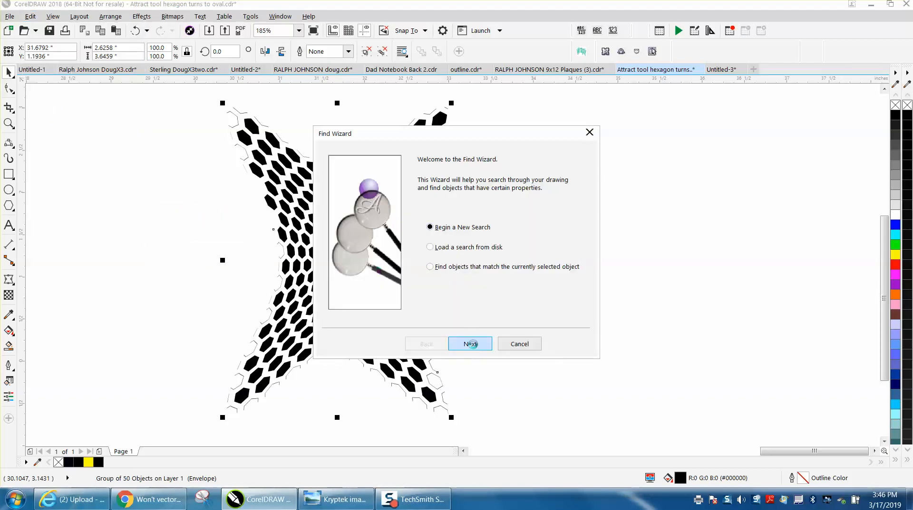
pyautogui.click(469, 344)
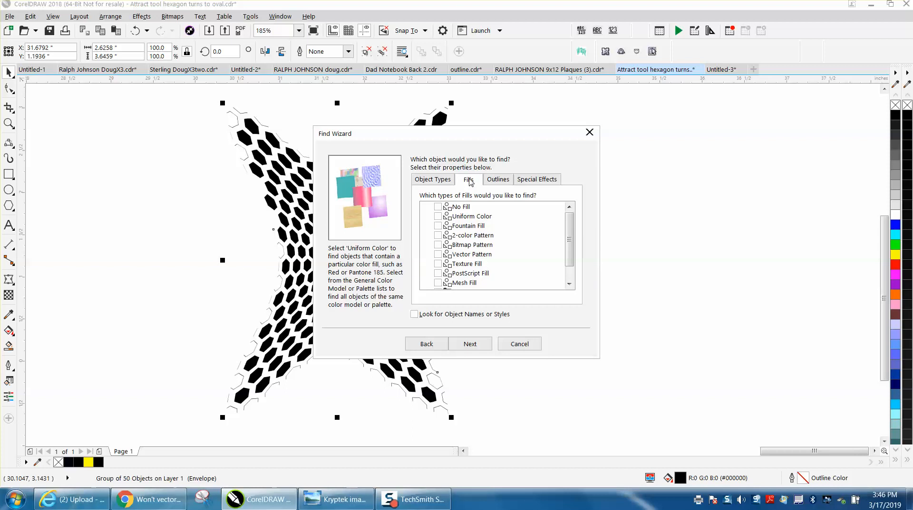
pyautogui.click(437, 216)
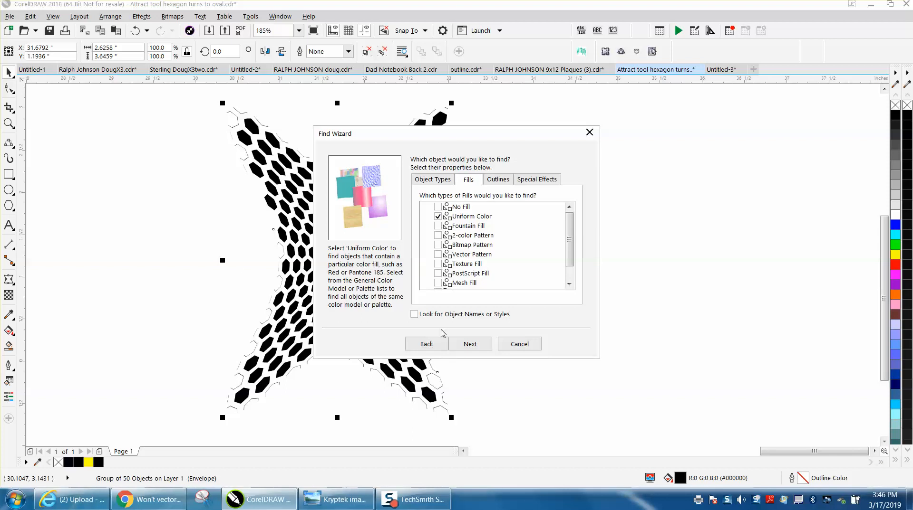
pyautogui.click(426, 344)
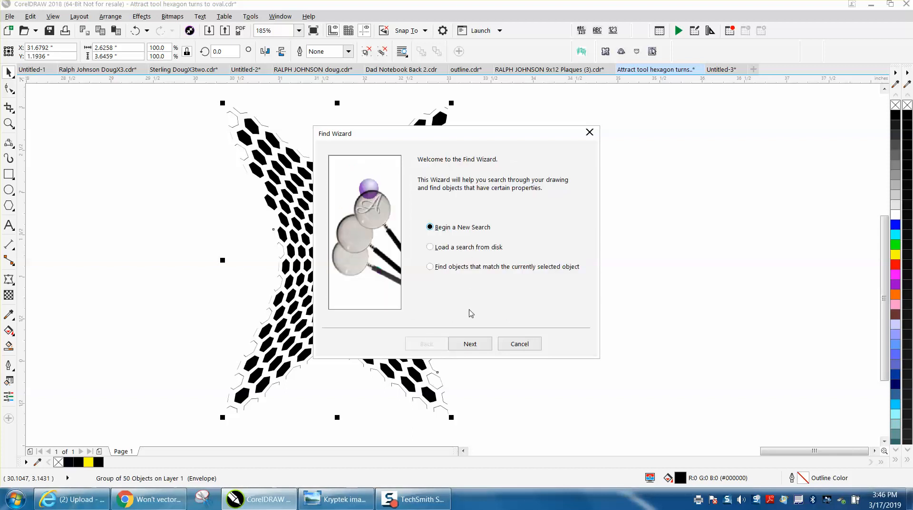
pyautogui.click(468, 343)
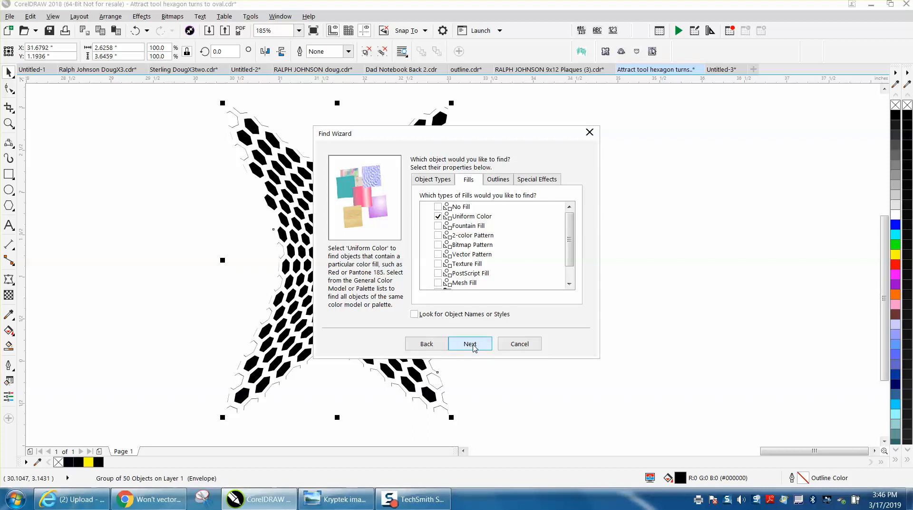
# Narrow the search to one specific uniform fill colour, black (R:0 G:0 B:0).
pyautogui.click(470, 344)
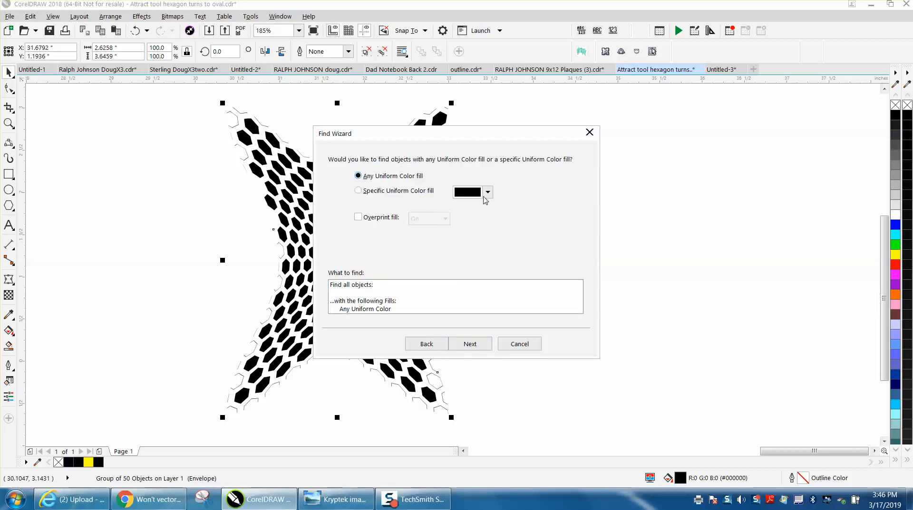
pyautogui.moveTo(381, 193)
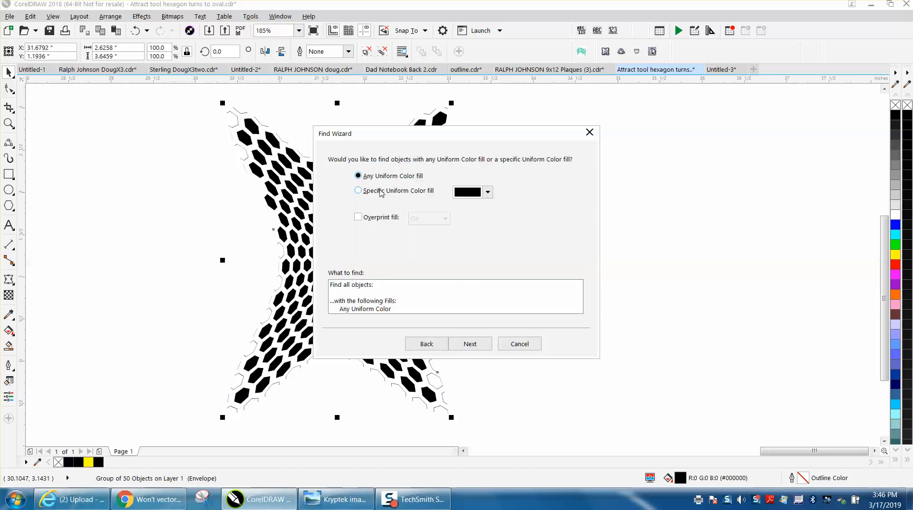
pyautogui.click(486, 192)
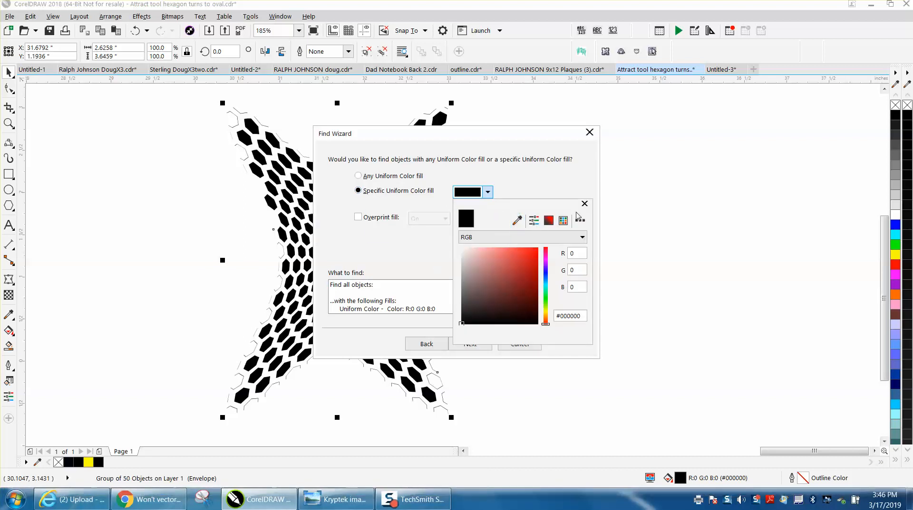
pyautogui.click(469, 344)
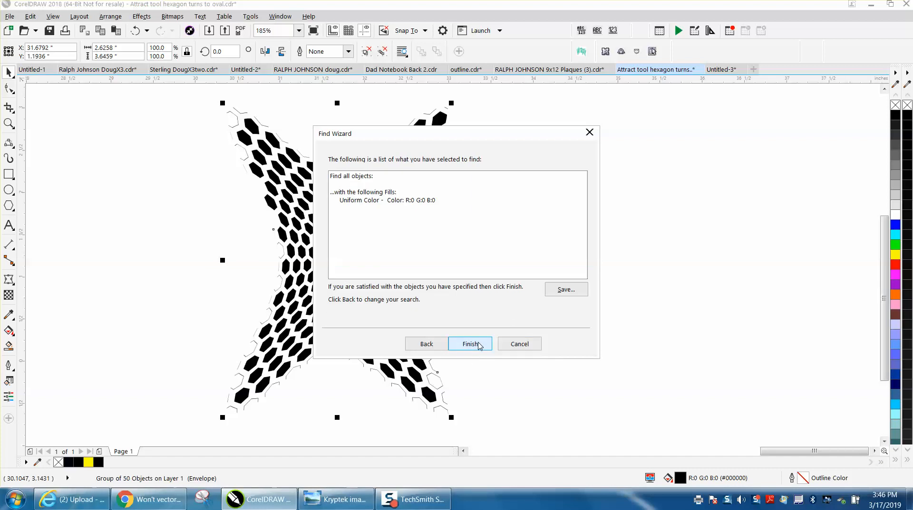
# Run Find All keeping groups intact, selecting all 227 black-filled hexagons, and close the Find toolbar.
pyautogui.click(469, 344)
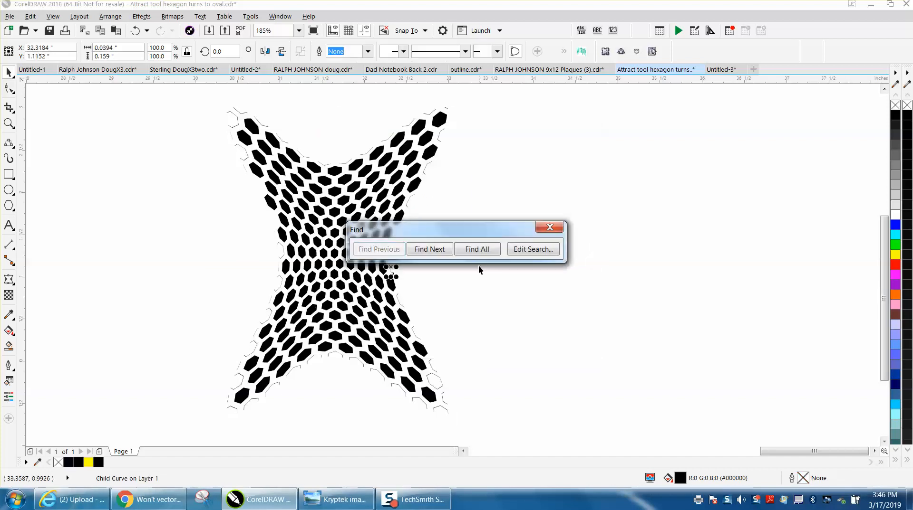
pyautogui.click(477, 249)
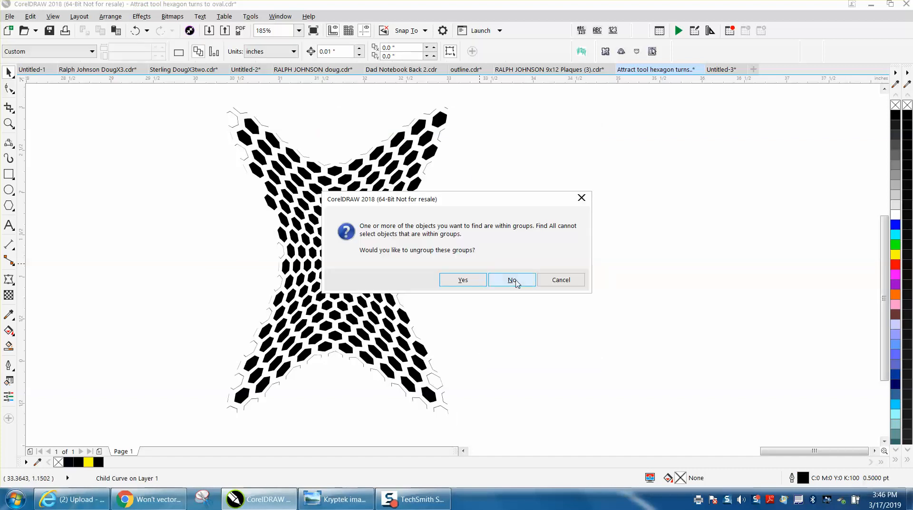
pyautogui.click(511, 280)
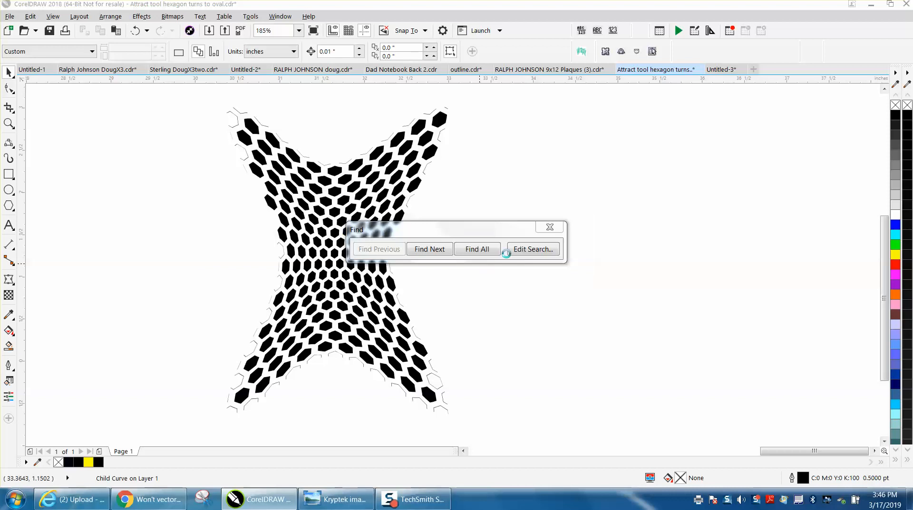
pyautogui.click(476, 249)
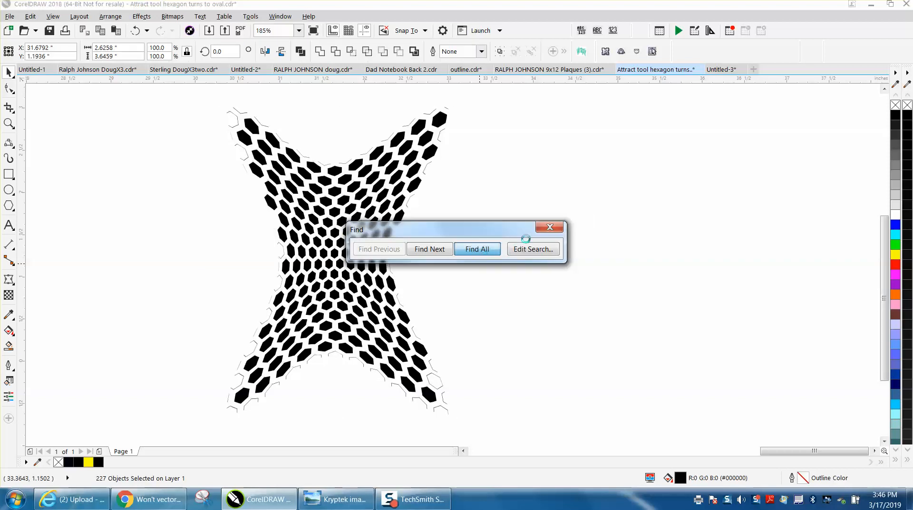
pyautogui.click(548, 226)
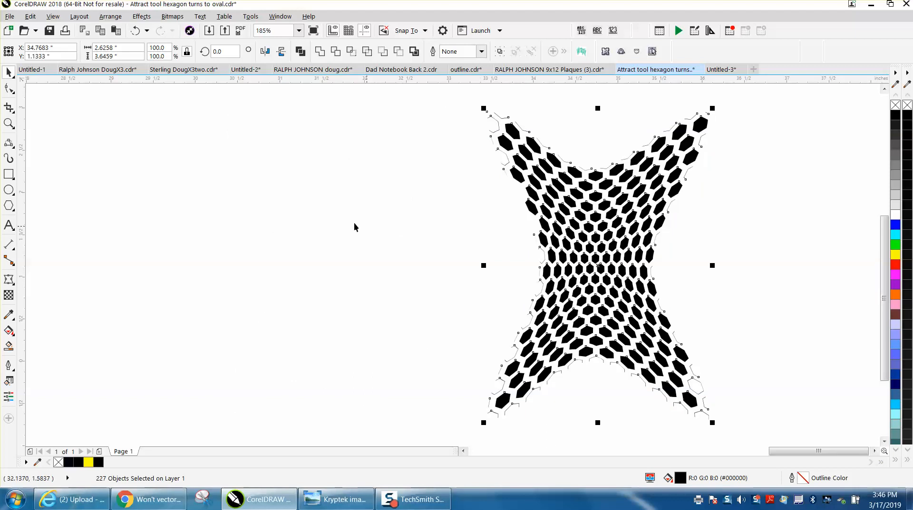
pyautogui.click(9, 124)
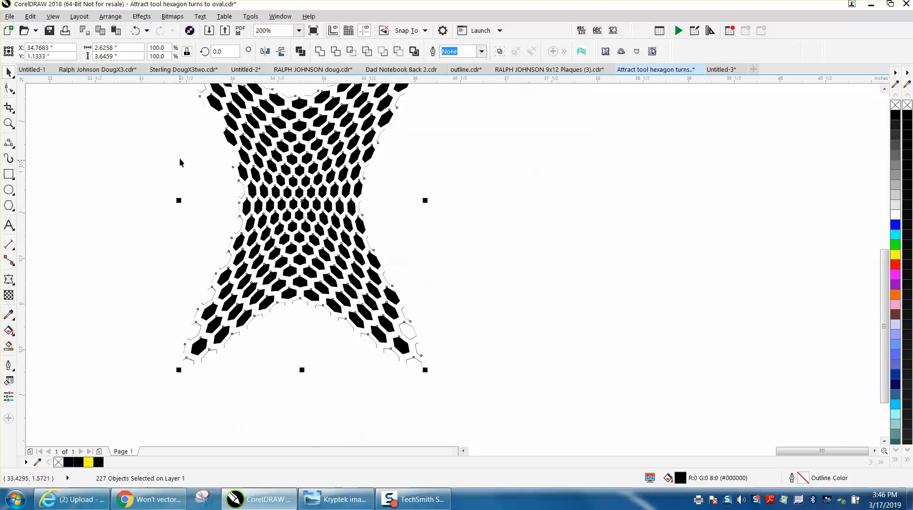
pyautogui.click(111, 16)
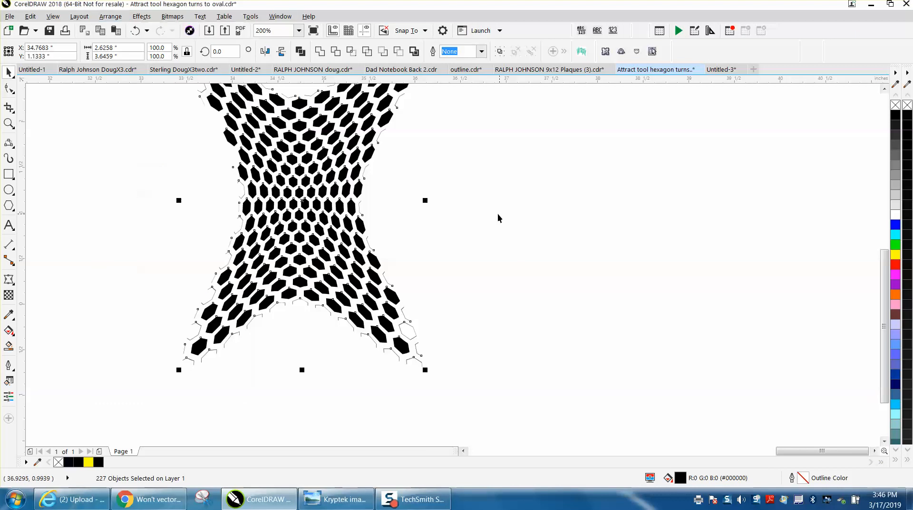
pyautogui.click(136, 31)
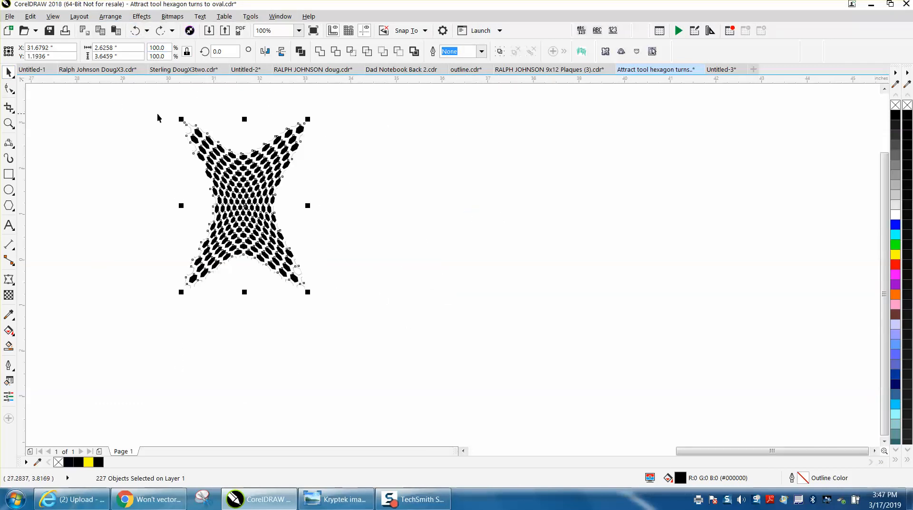
pyautogui.click(8, 124)
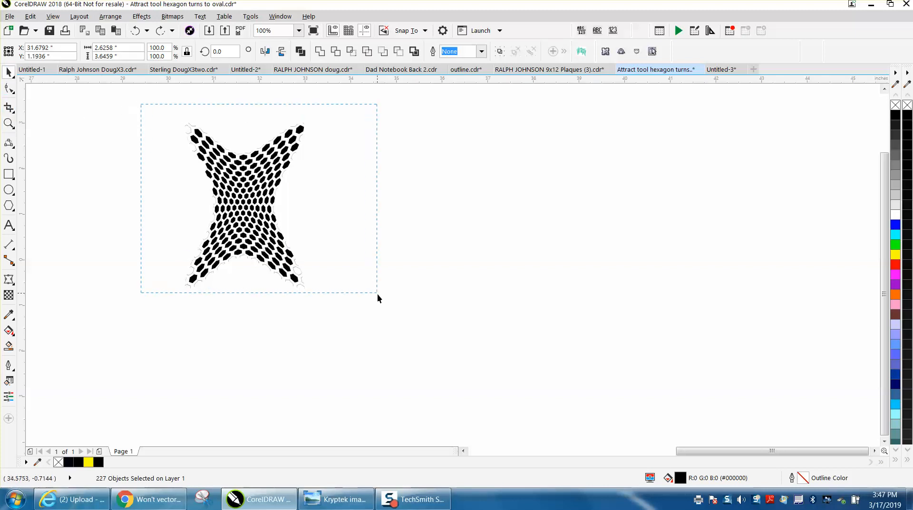
pyautogui.click(110, 16)
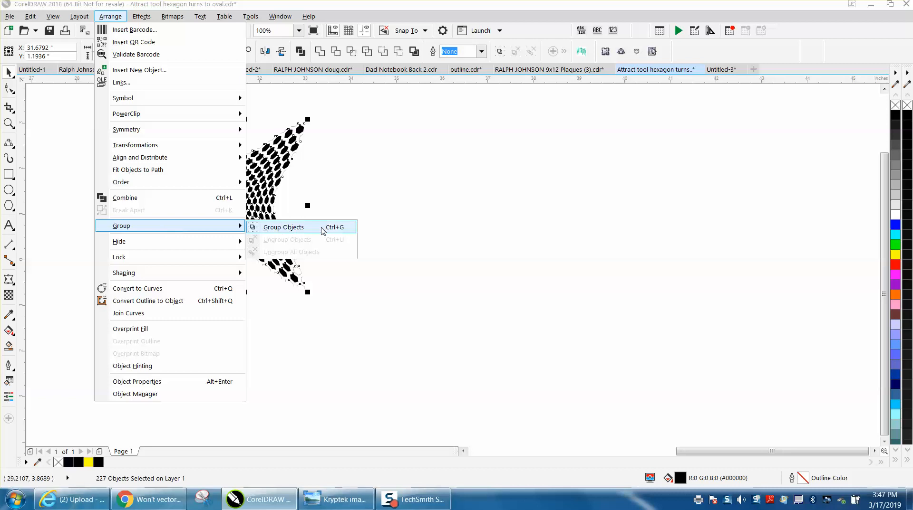
pyautogui.click(283, 228)
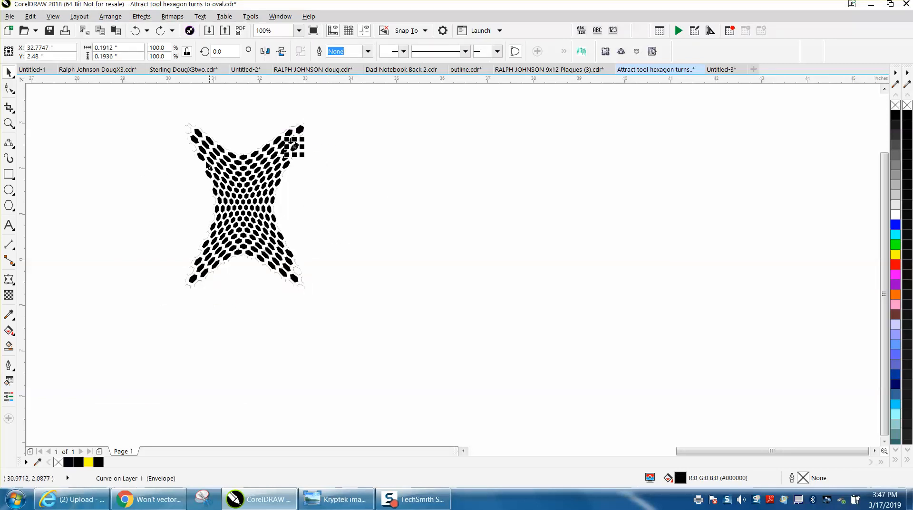
# Start a new Find Objects search for uniform colour fills.
pyautogui.click(30, 17)
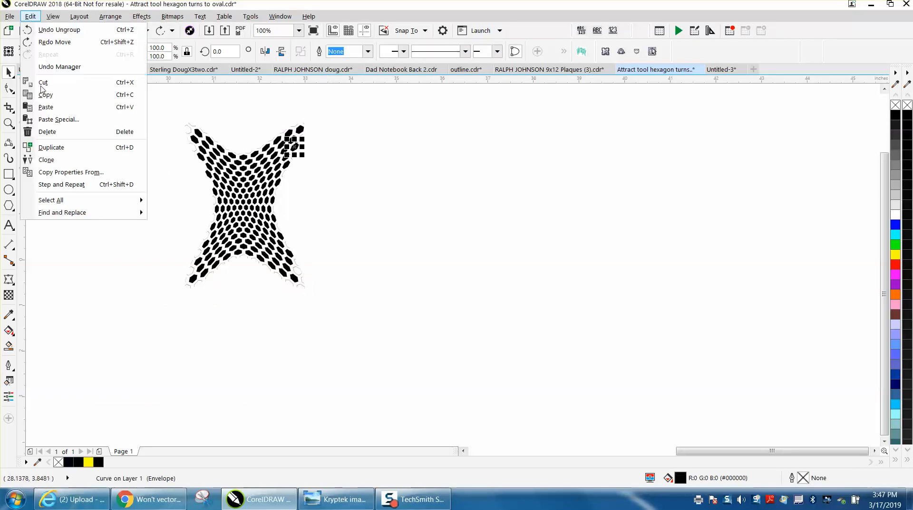
pyautogui.moveTo(167, 233)
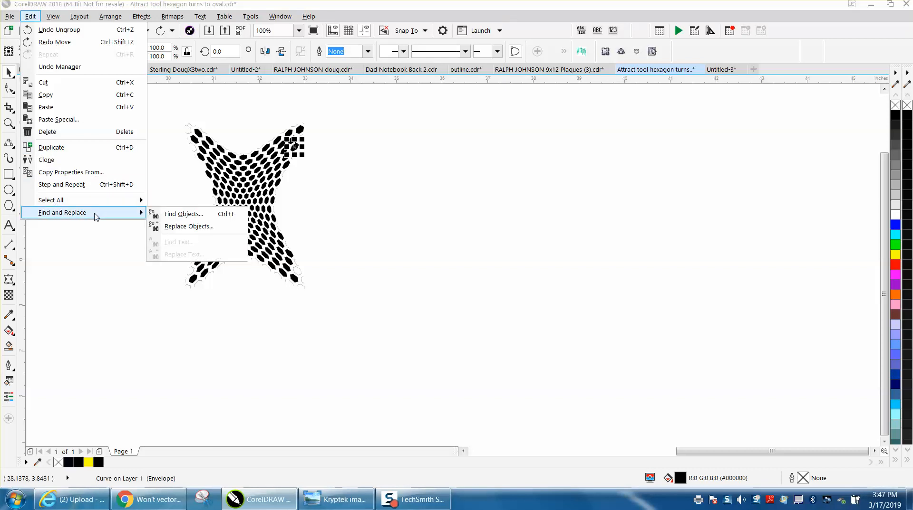
pyautogui.moveTo(184, 214)
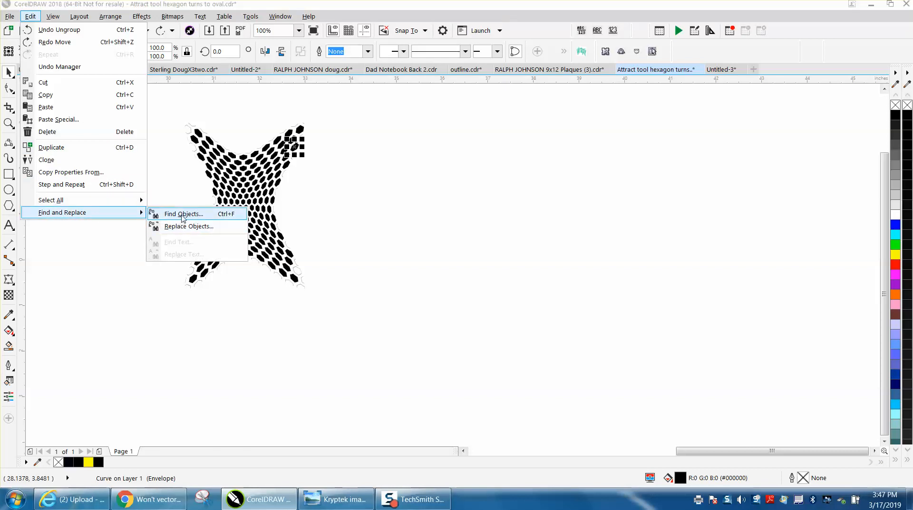
pyautogui.click(182, 214)
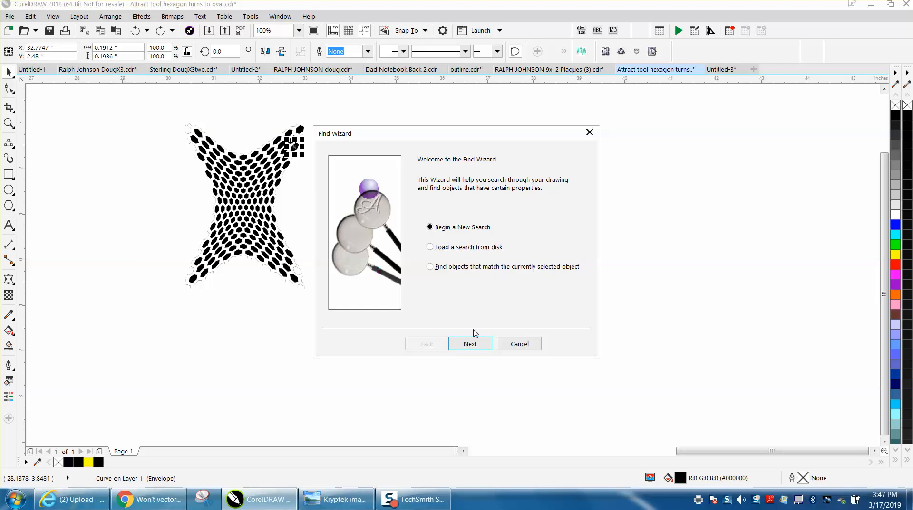
pyautogui.click(470, 344)
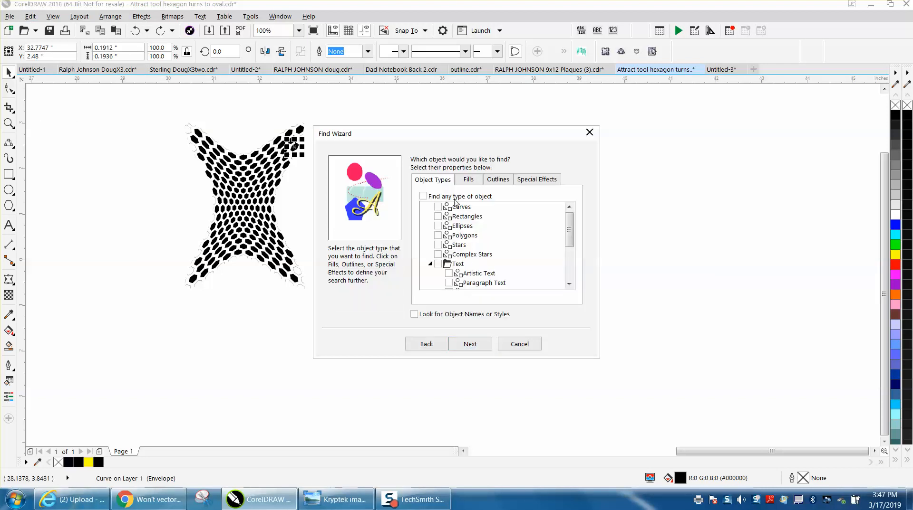
pyautogui.click(469, 180)
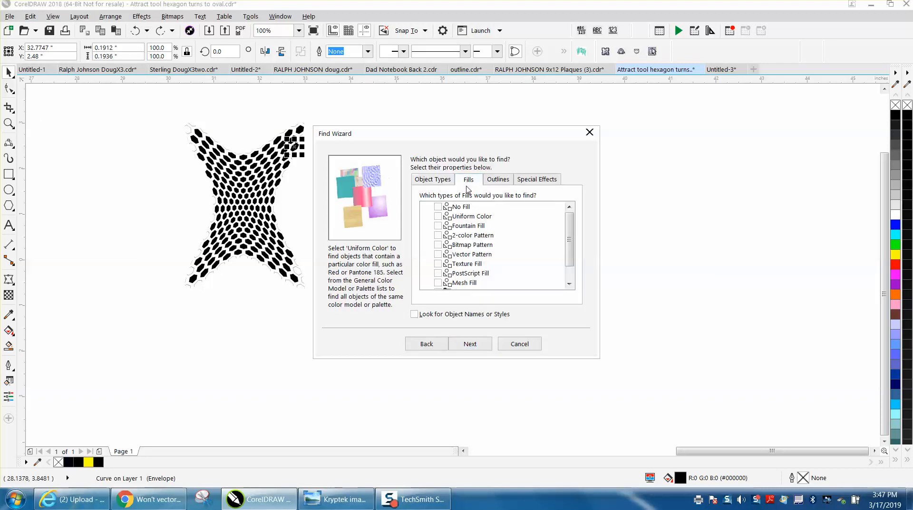
pyautogui.click(437, 217)
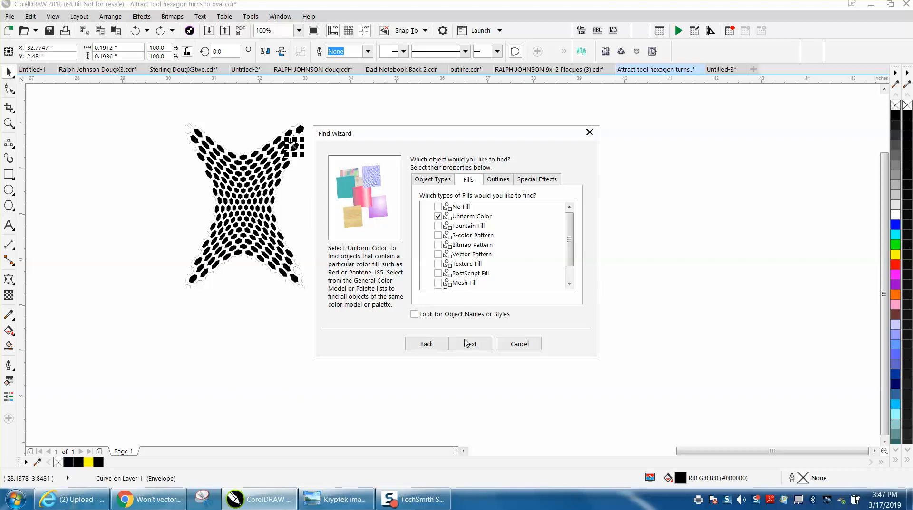
pyautogui.click(468, 344)
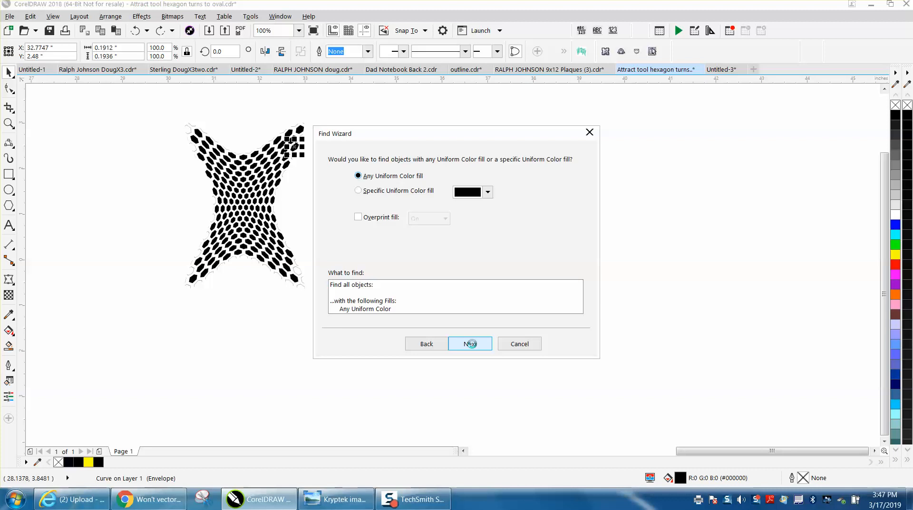
# Run the search for black fills, dismiss the no-objects-found message and close the Find window.
pyautogui.click(358, 191)
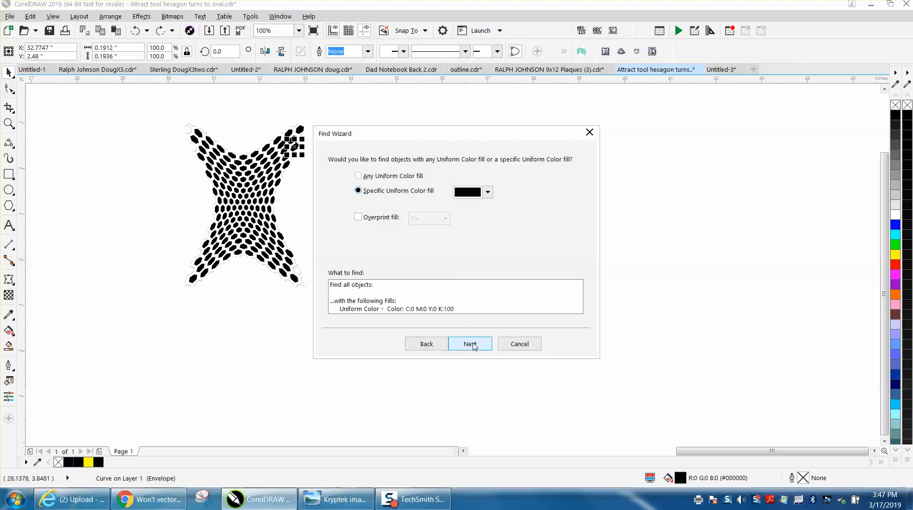
pyautogui.click(469, 344)
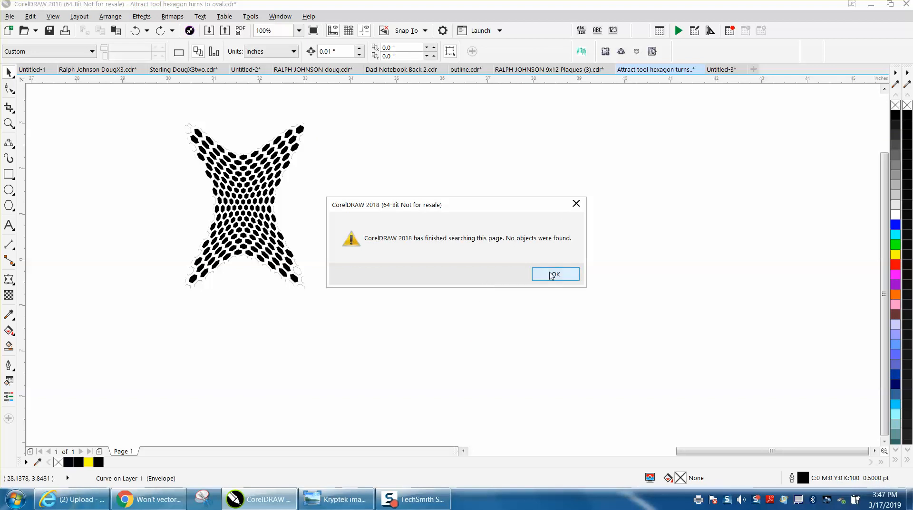
pyautogui.click(554, 273)
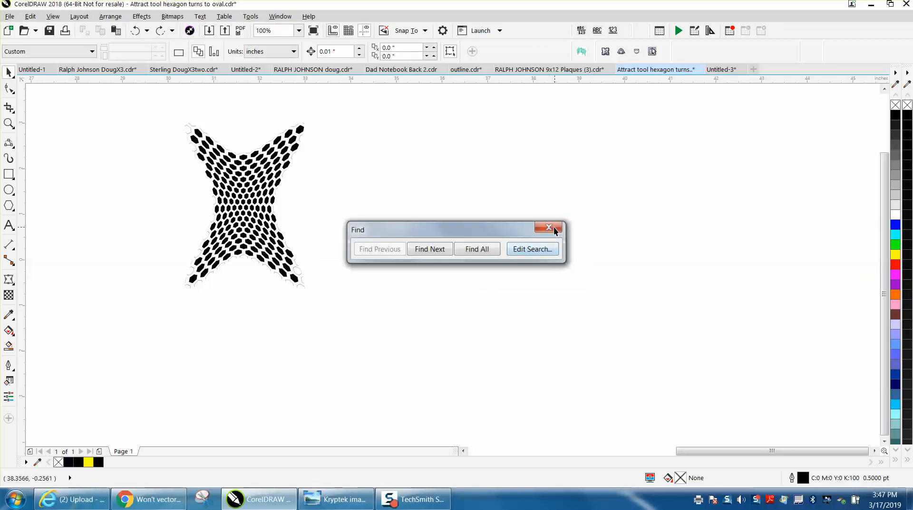
pyautogui.click(549, 227)
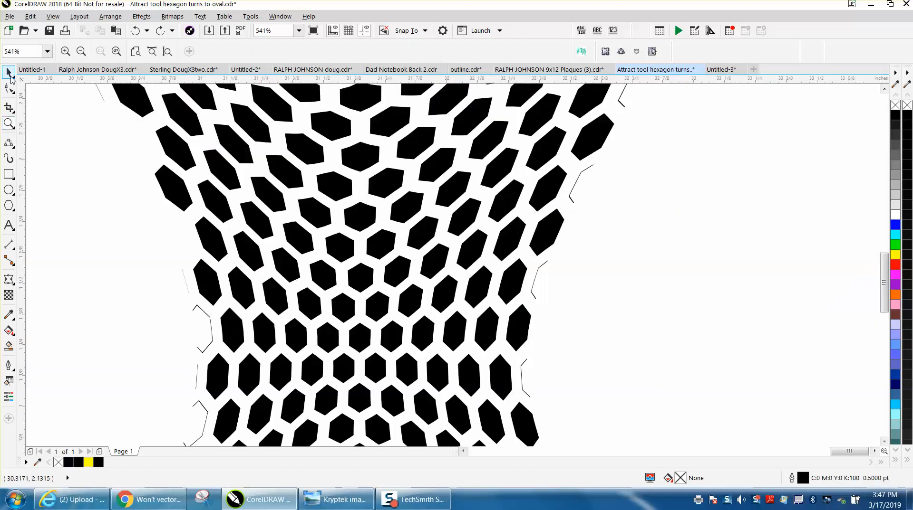
# Delete three stray outline fragments along the star's upper-left arms with the Pick tool.
pyautogui.click(173, 186)
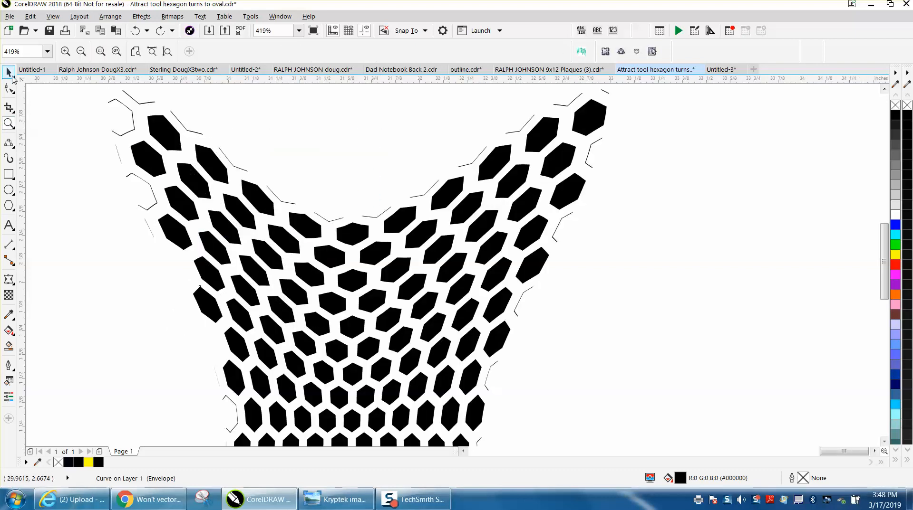
pyautogui.click(133, 115)
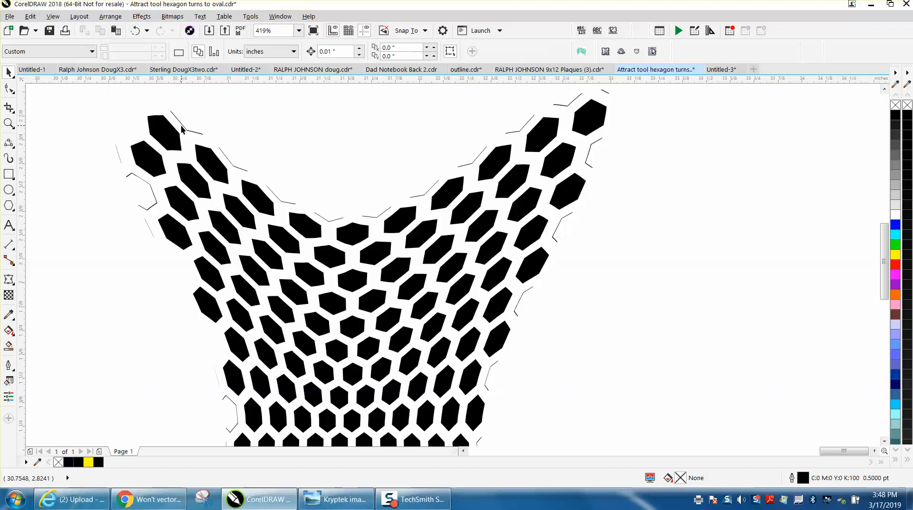
pyautogui.click(187, 124)
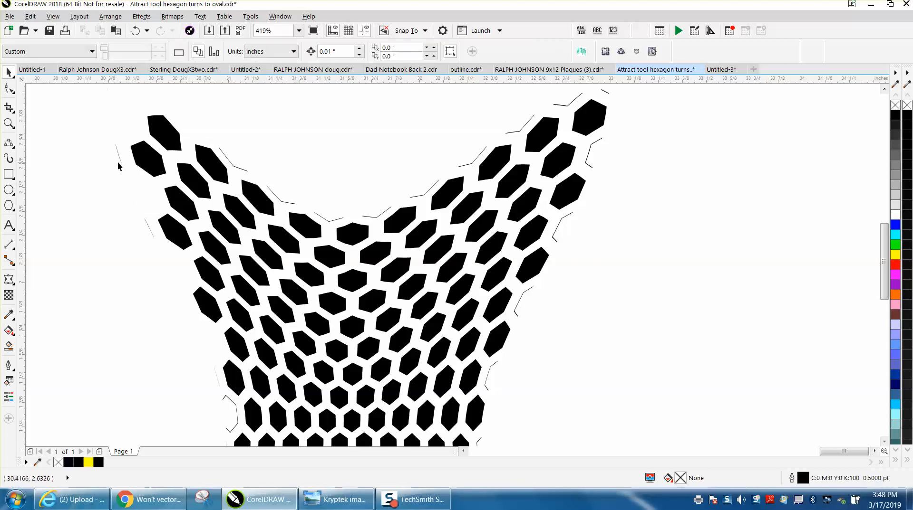
pyautogui.click(236, 167)
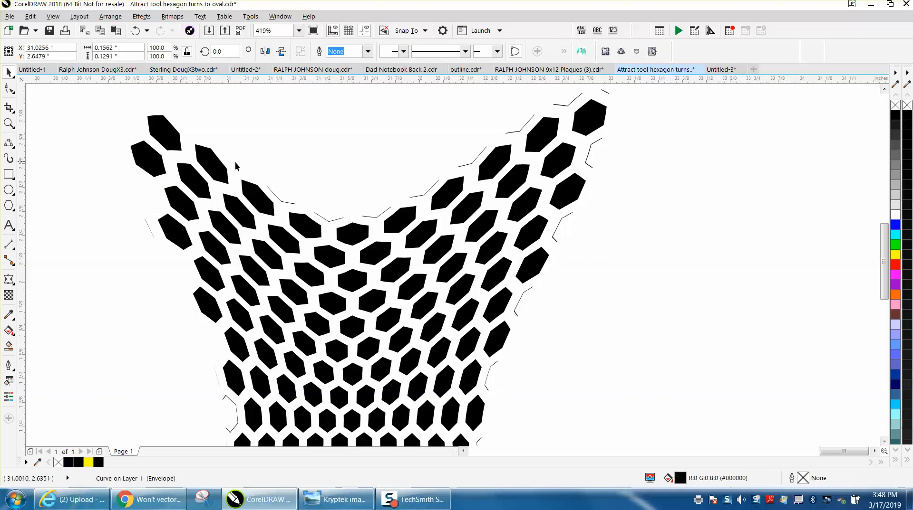
pyautogui.click(328, 218)
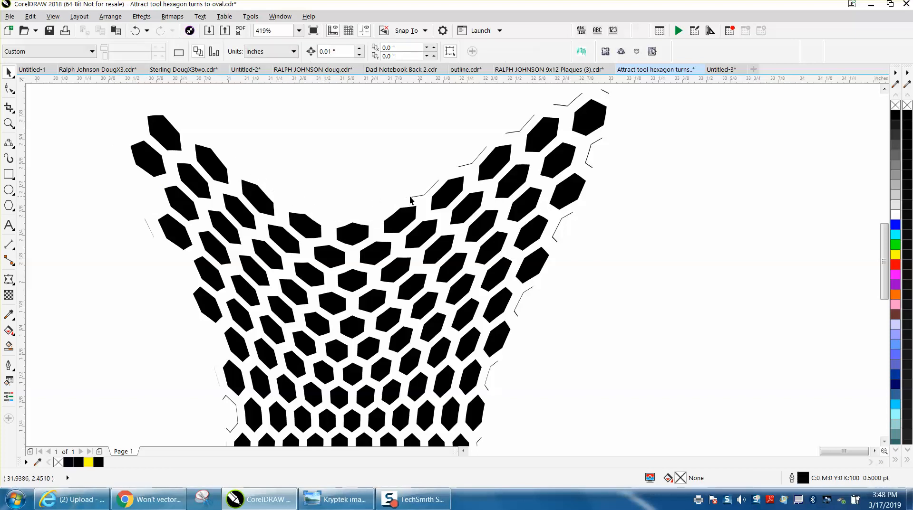
pyautogui.moveTo(502, 144)
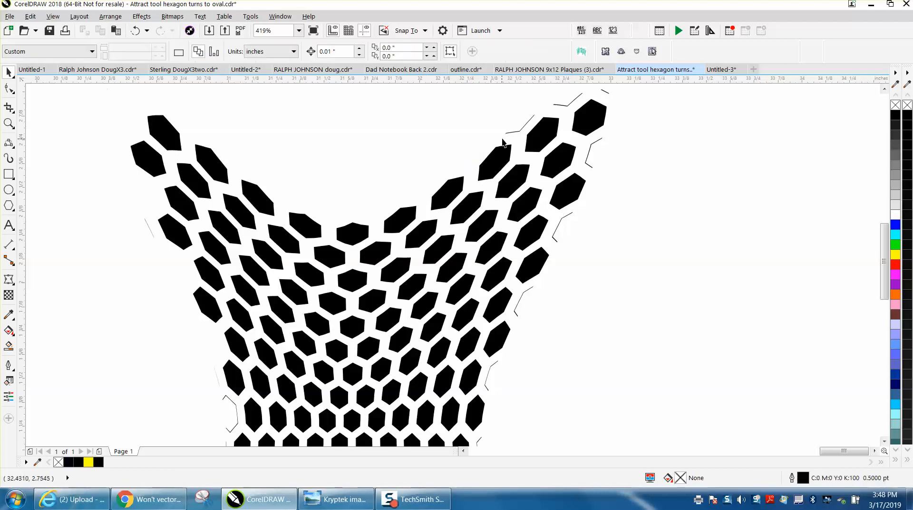
pyautogui.moveTo(603, 91)
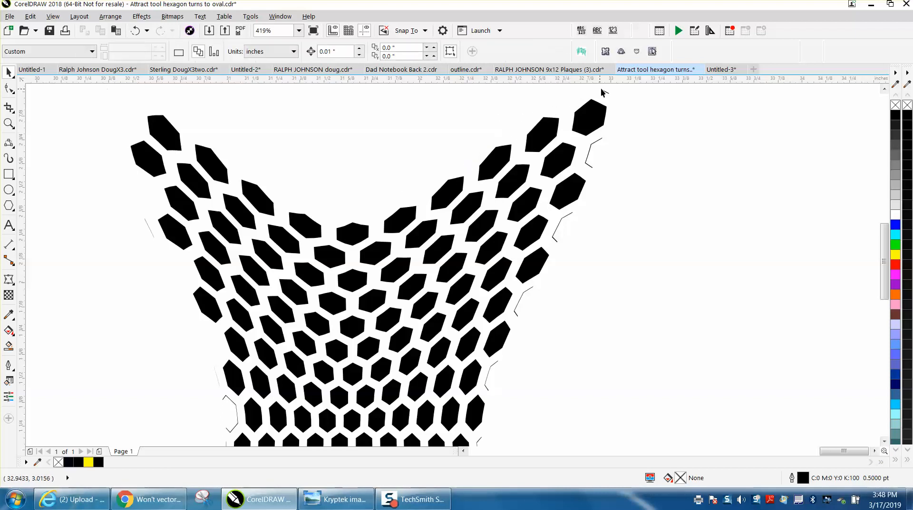
pyautogui.moveTo(600, 145)
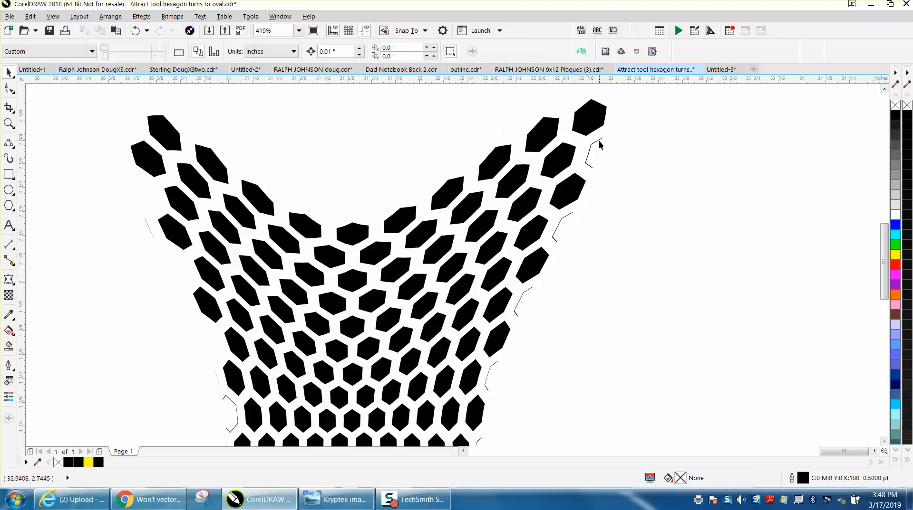
pyautogui.moveTo(536, 273)
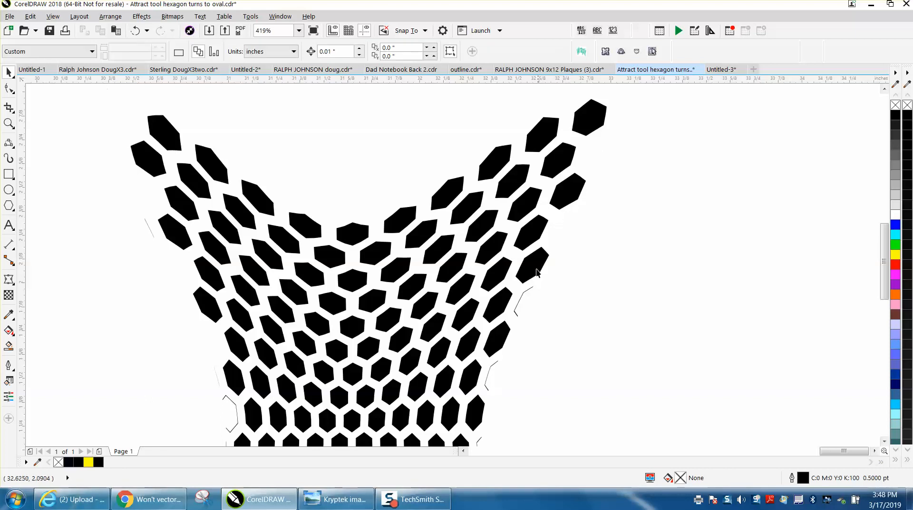
pyautogui.moveTo(494, 372)
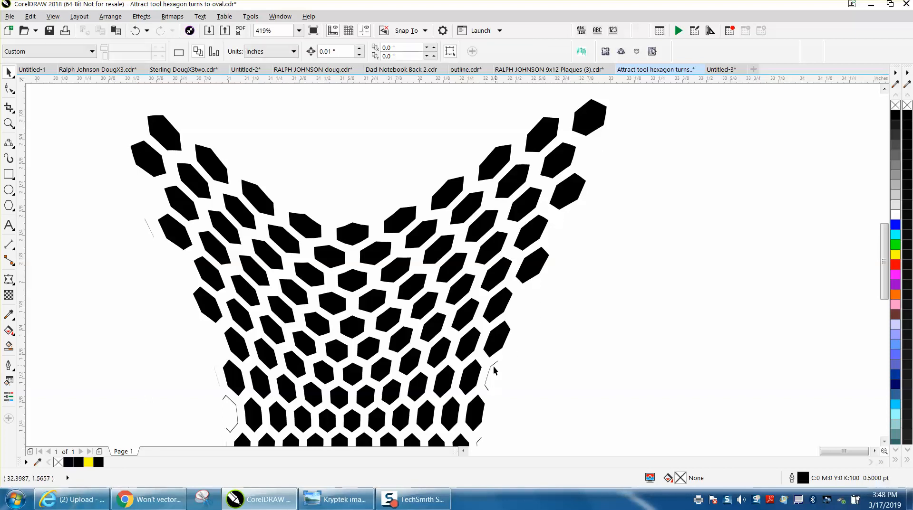
pyautogui.moveTo(152, 242)
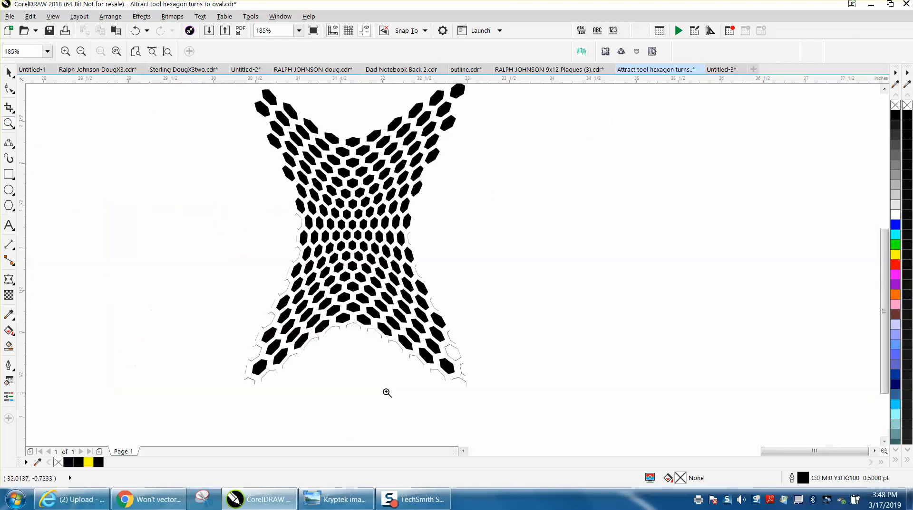
pyautogui.moveTo(400, 350)
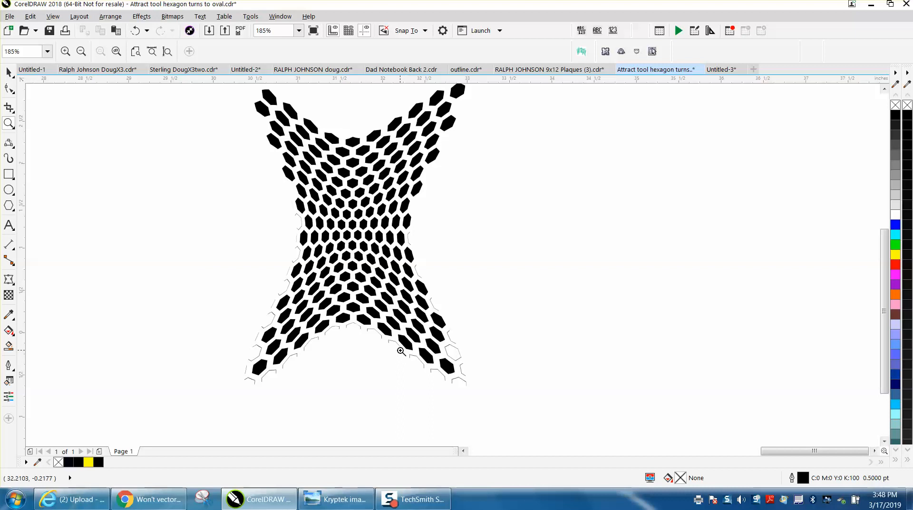